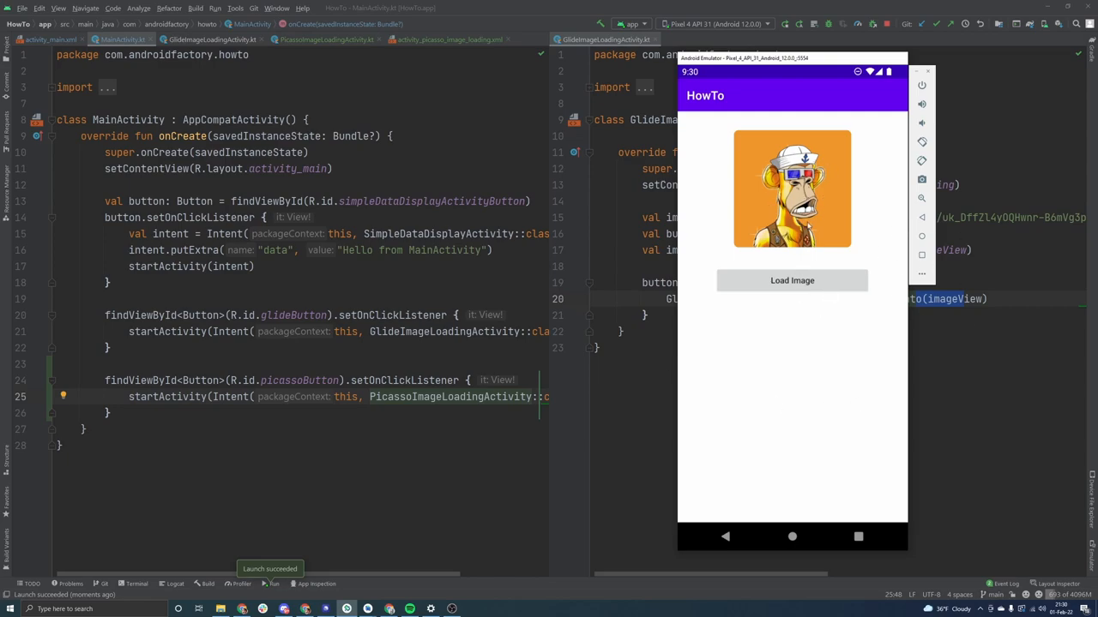
# Show PicassoImageLoadingActivity.kt, load its image in the emulator, and return to the four-button main screen.
pyautogui.click(326, 40)
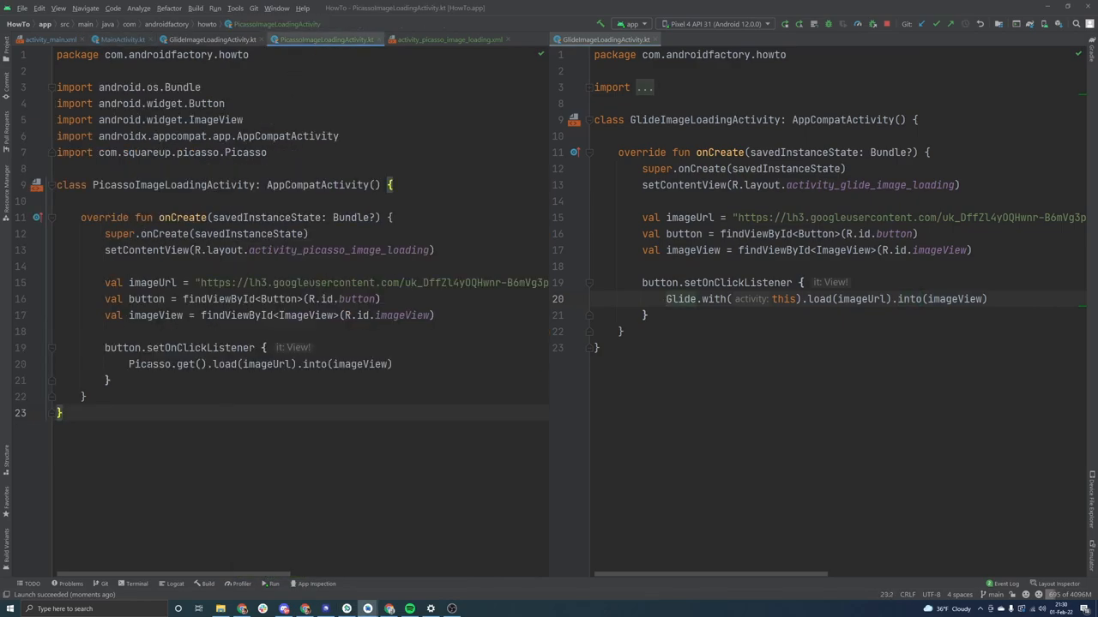
pyautogui.doubleClick(180, 363)
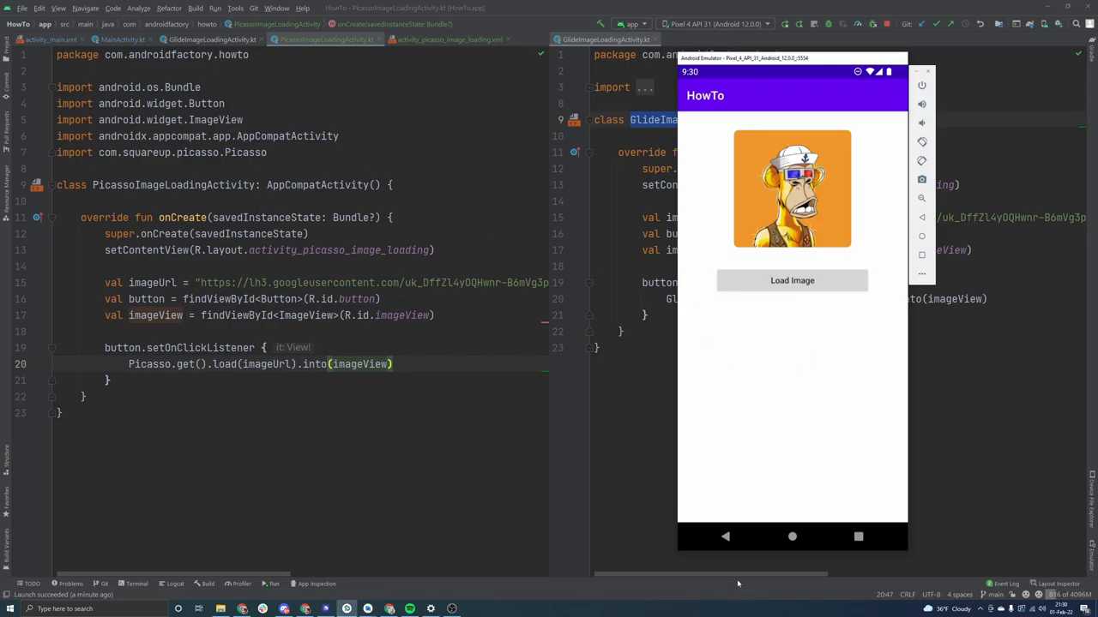
pyautogui.click(724, 535)
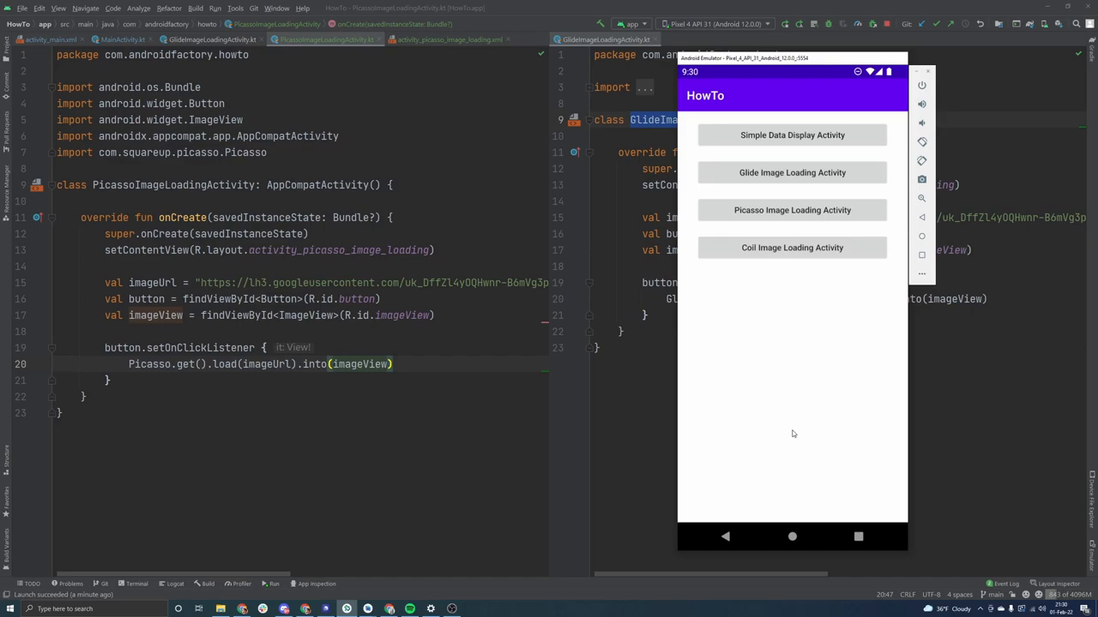
pyautogui.moveTo(778, 433)
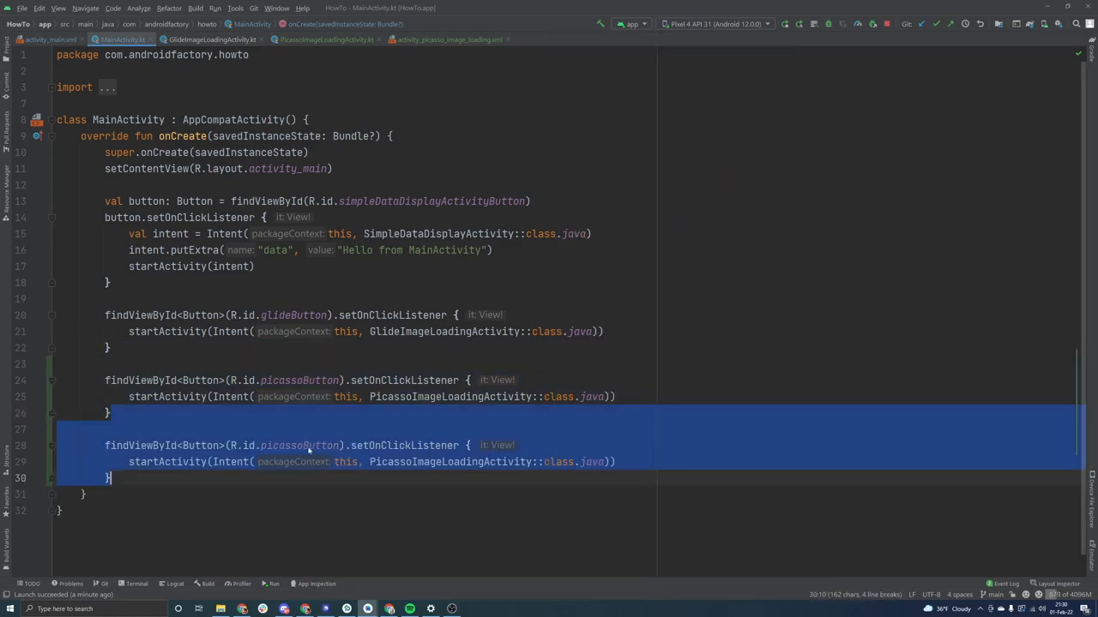
# Add a coilButton click listener in MainActivity launching CoilImageLoadingActivity.
pyautogui.write('coil')
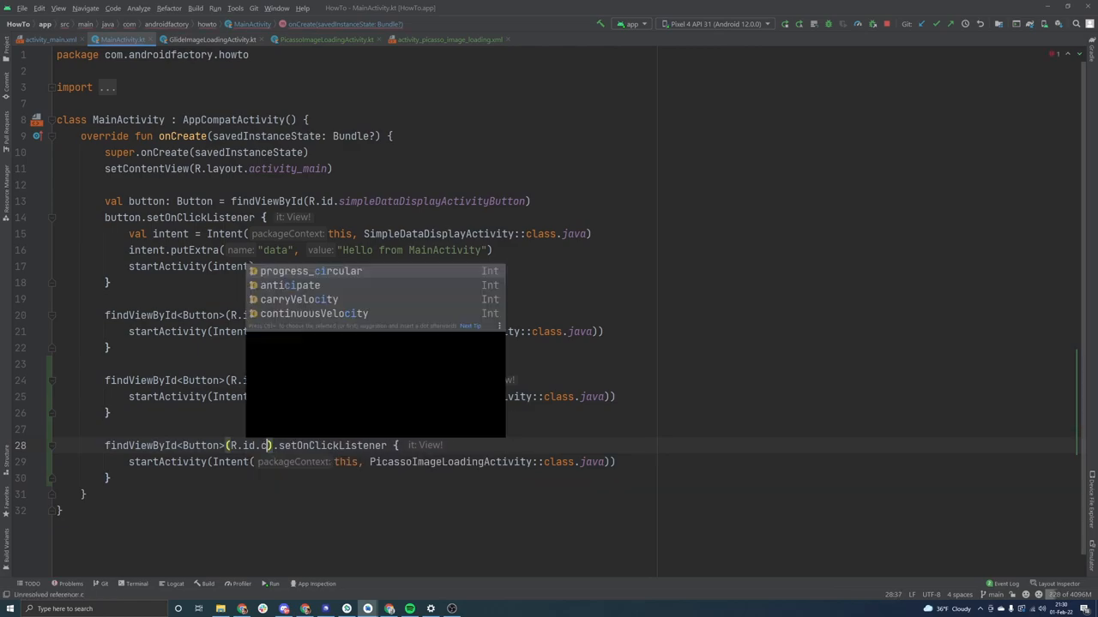
pyautogui.write('oilButton"')
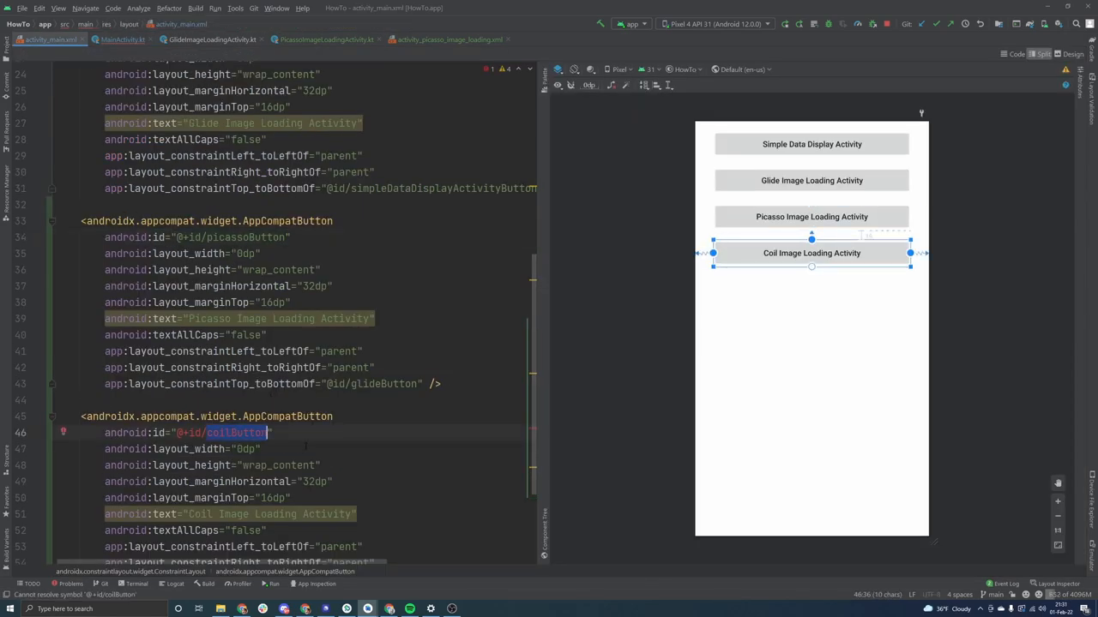
pyautogui.scroll(-3)
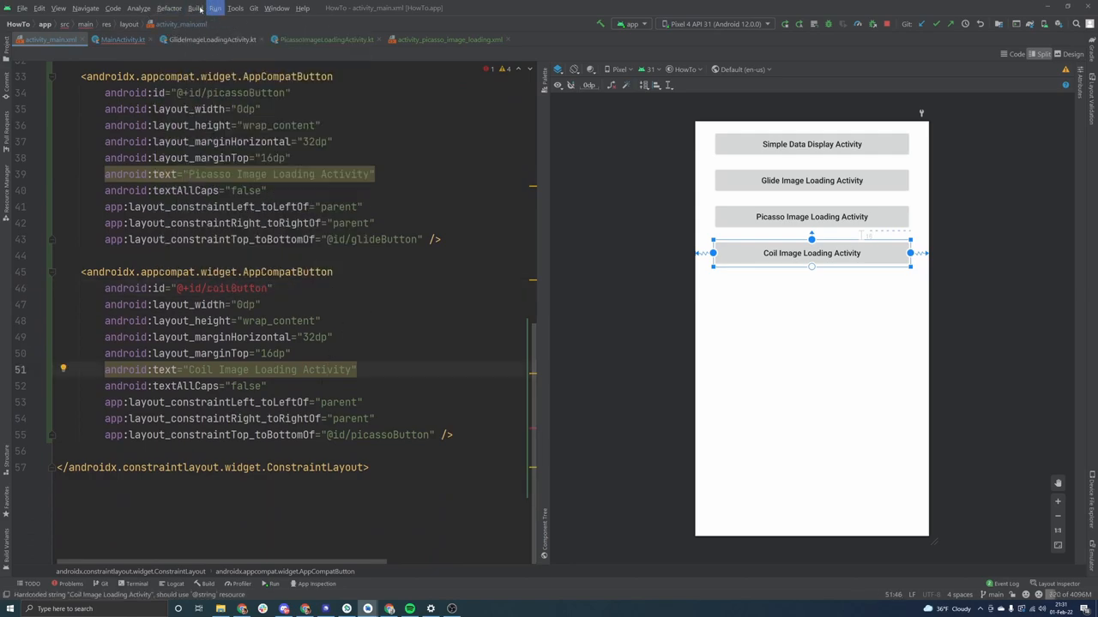
# Rebuild the project so coilButton resolves and reference CoilImageLoadingActivity.
pyautogui.click(195, 7)
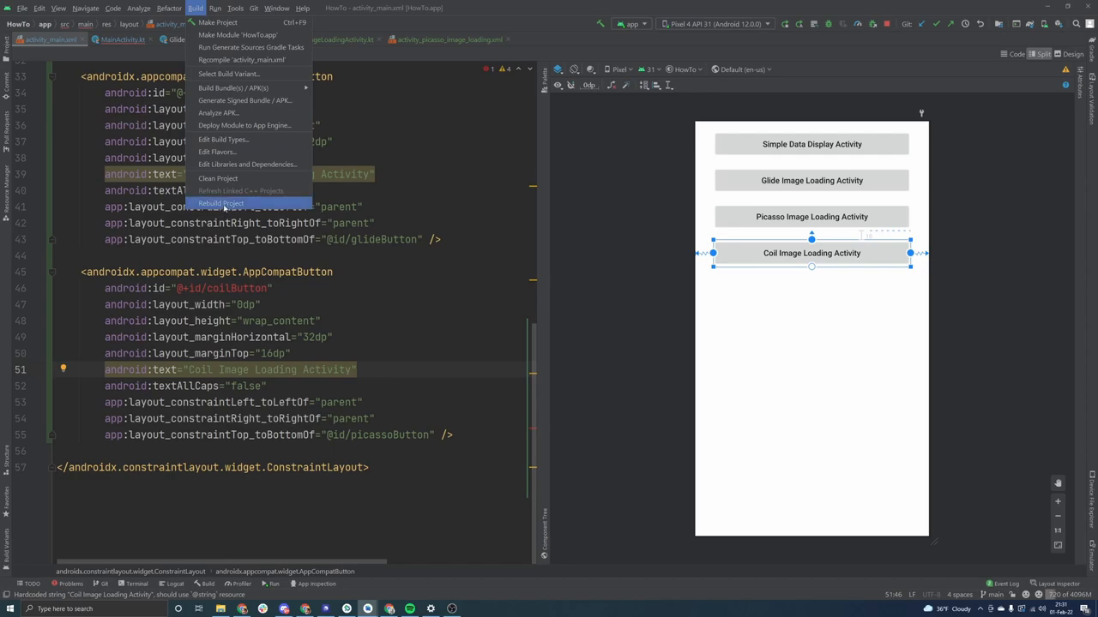
pyautogui.click(222, 202)
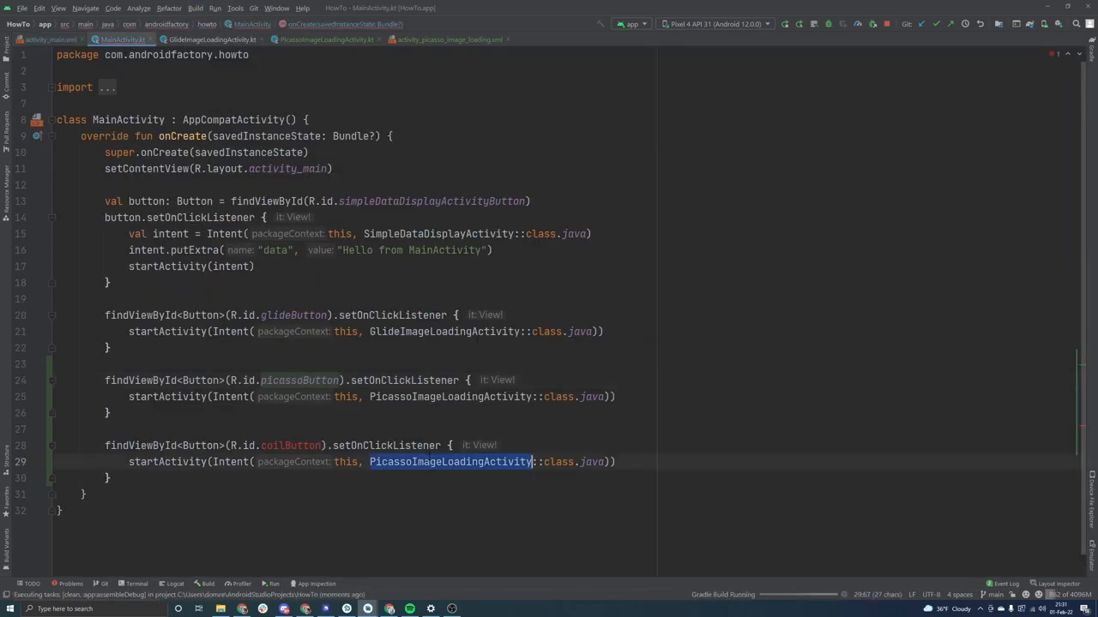
pyautogui.write('CoilImageLoadingActivity: AppCompatActivity() {')
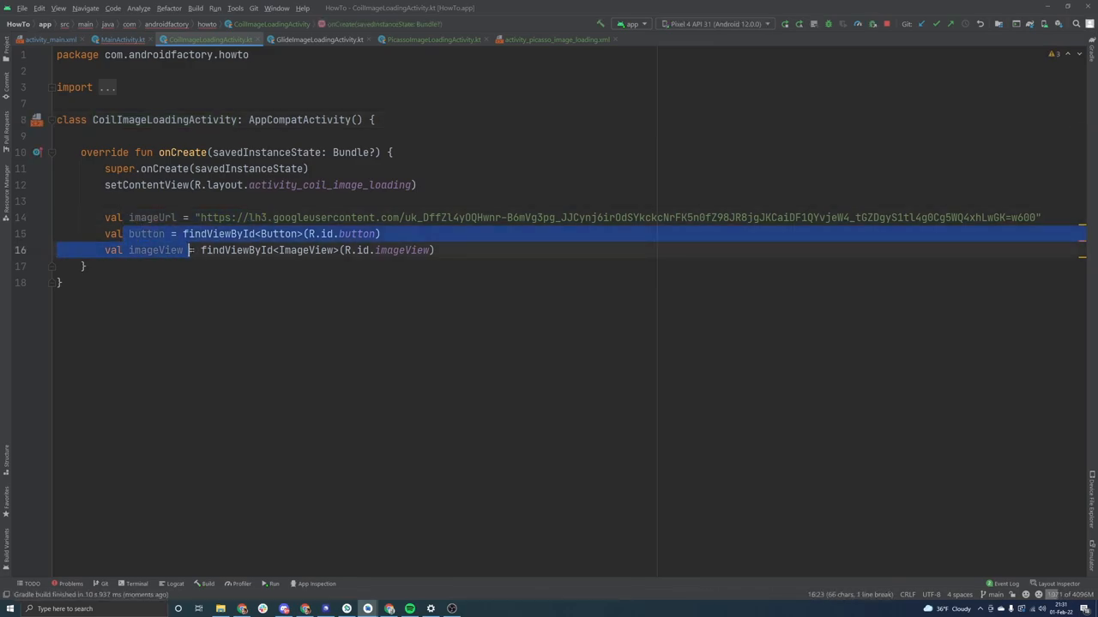
# Add an empty line after the imageView lookup in CoilImageLoadingActivity's onCreate, checking MainActivity's listener.
pyautogui.click(322, 40)
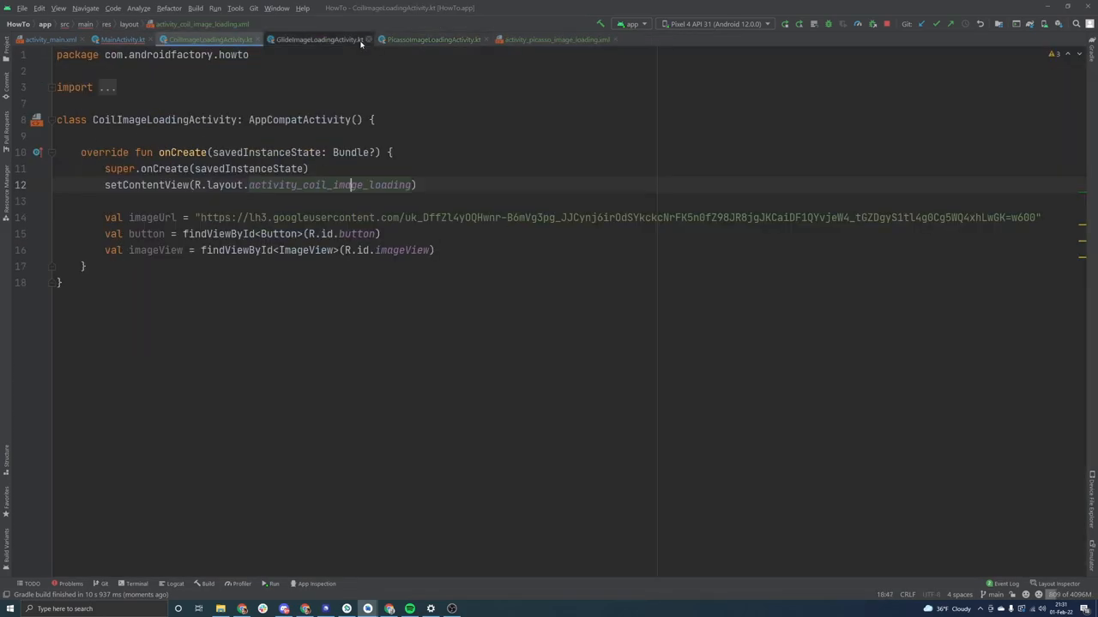
pyautogui.click(124, 40)
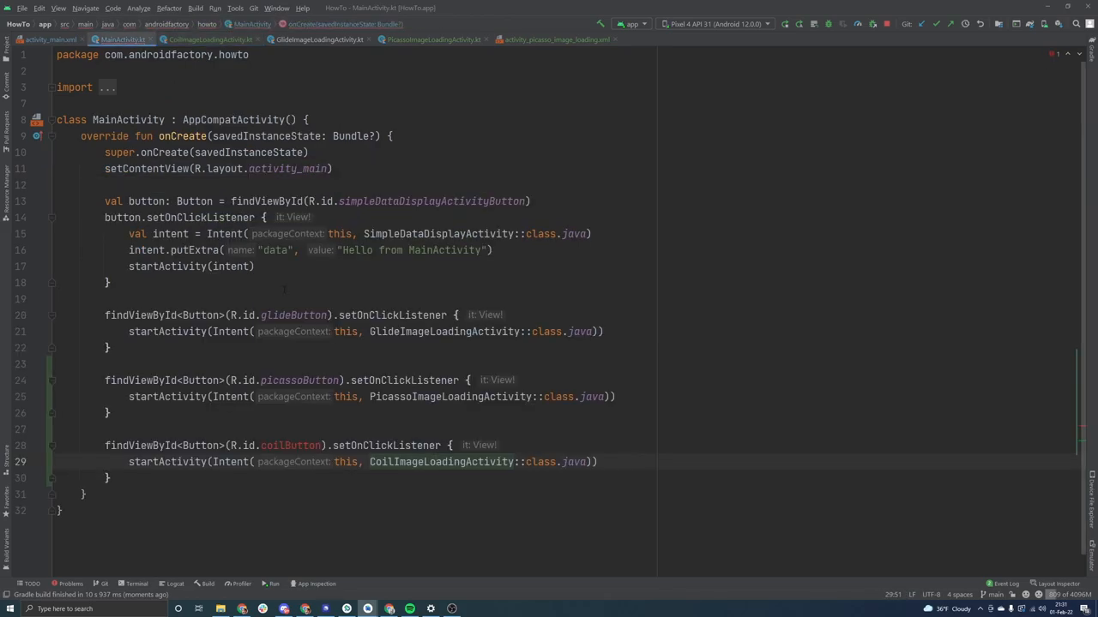
pyautogui.click(209, 40)
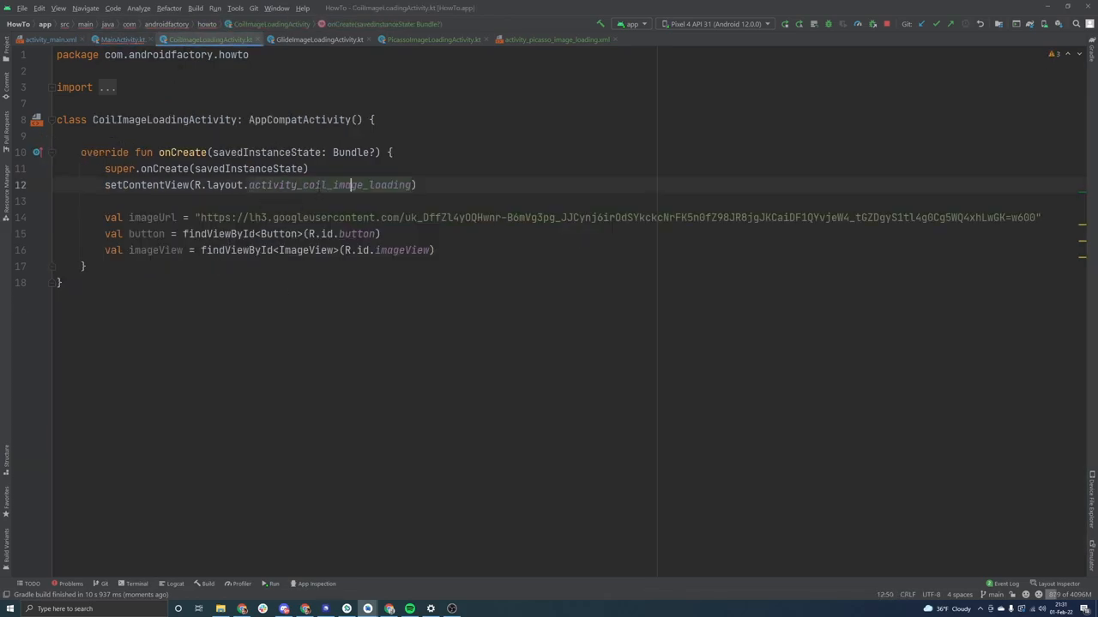
pyautogui.press('Enter')
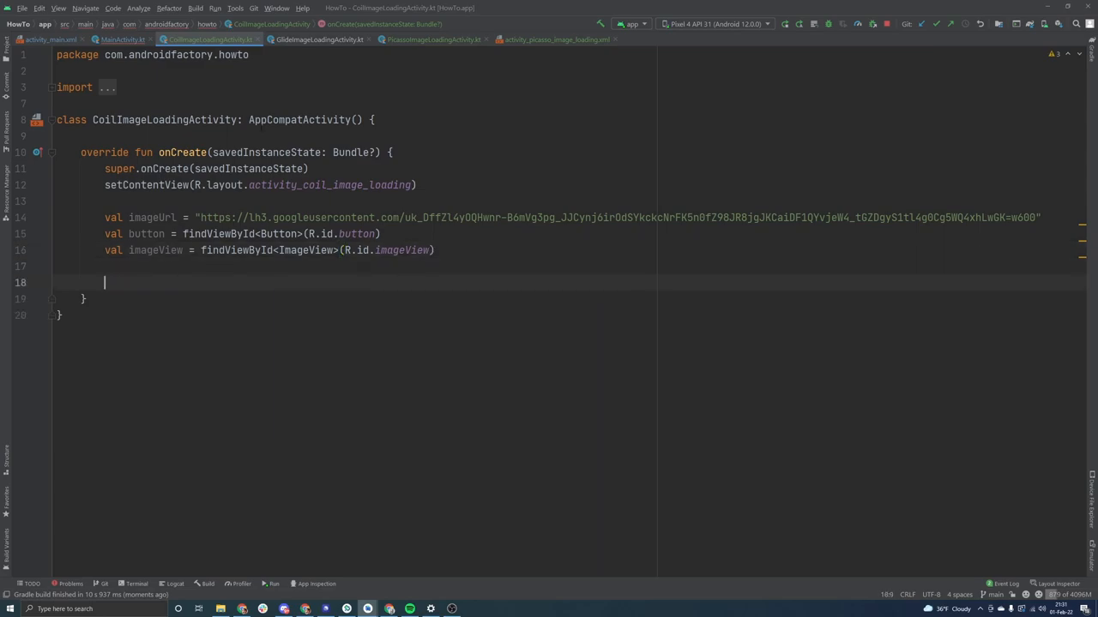
pyautogui.click(123, 40)
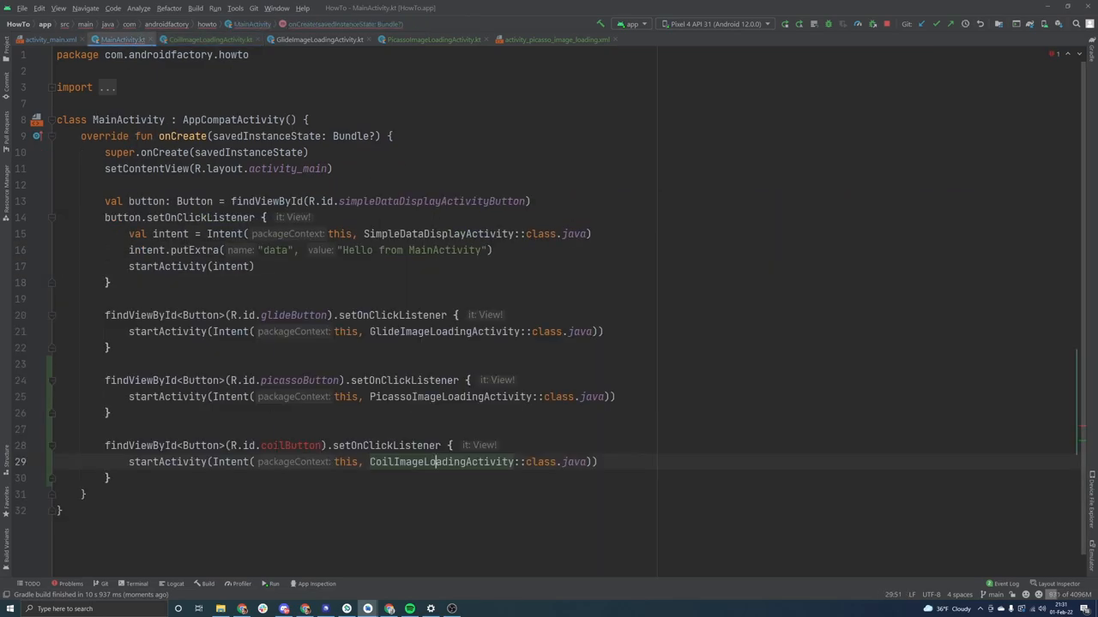
pyautogui.click(209, 39)
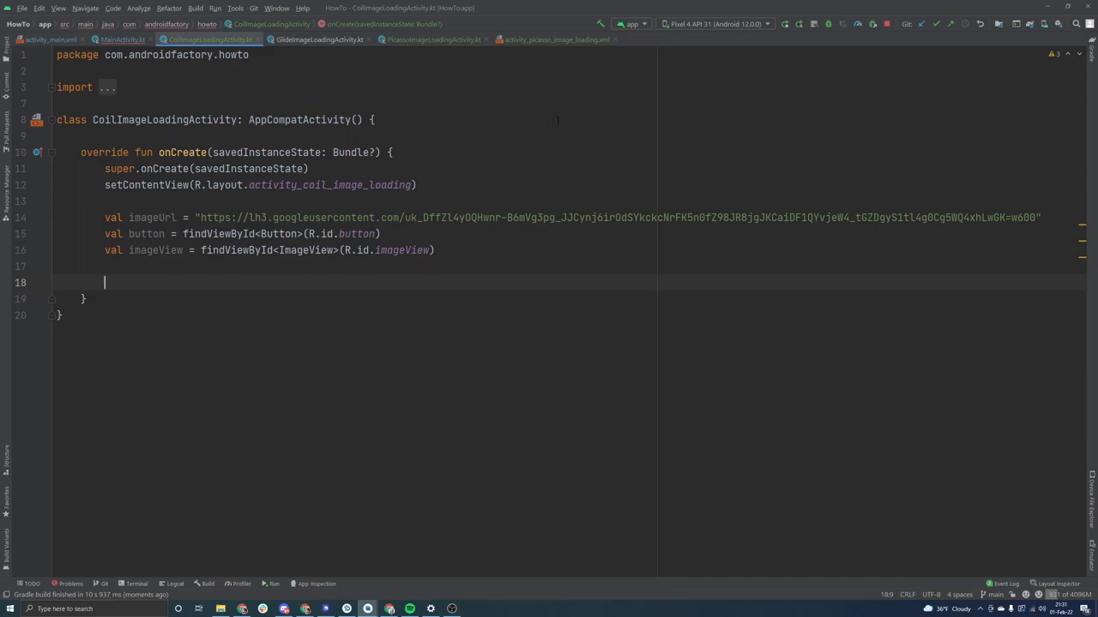
pyautogui.press('alt+tab')
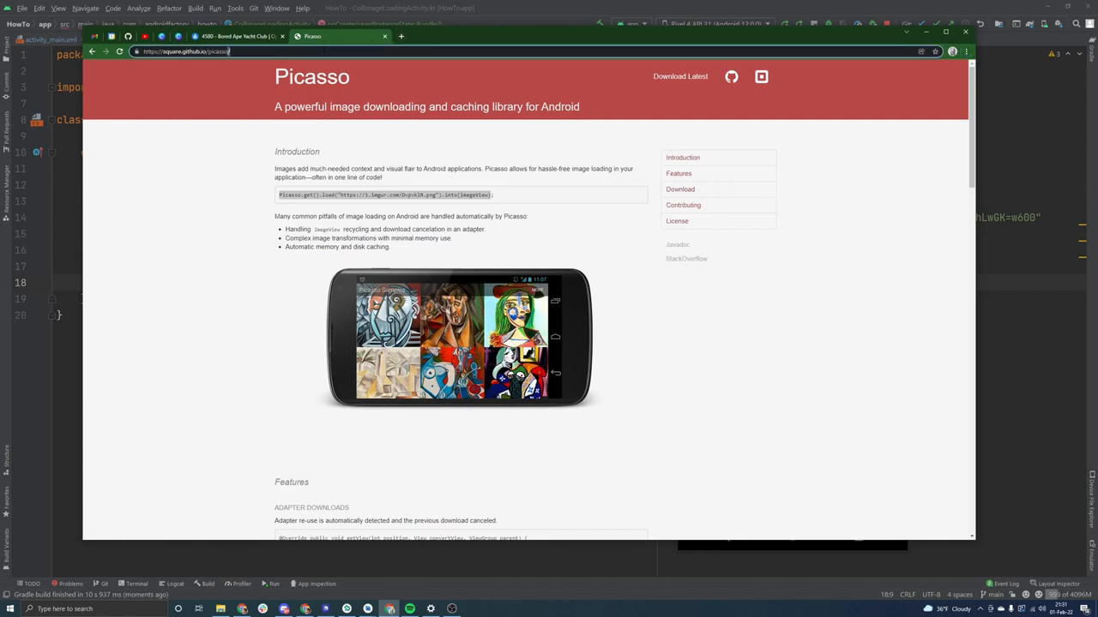
# Search Chrome for 'coil android' and review the coil-kt.github.io documentation overview.
pyautogui.write('coil')
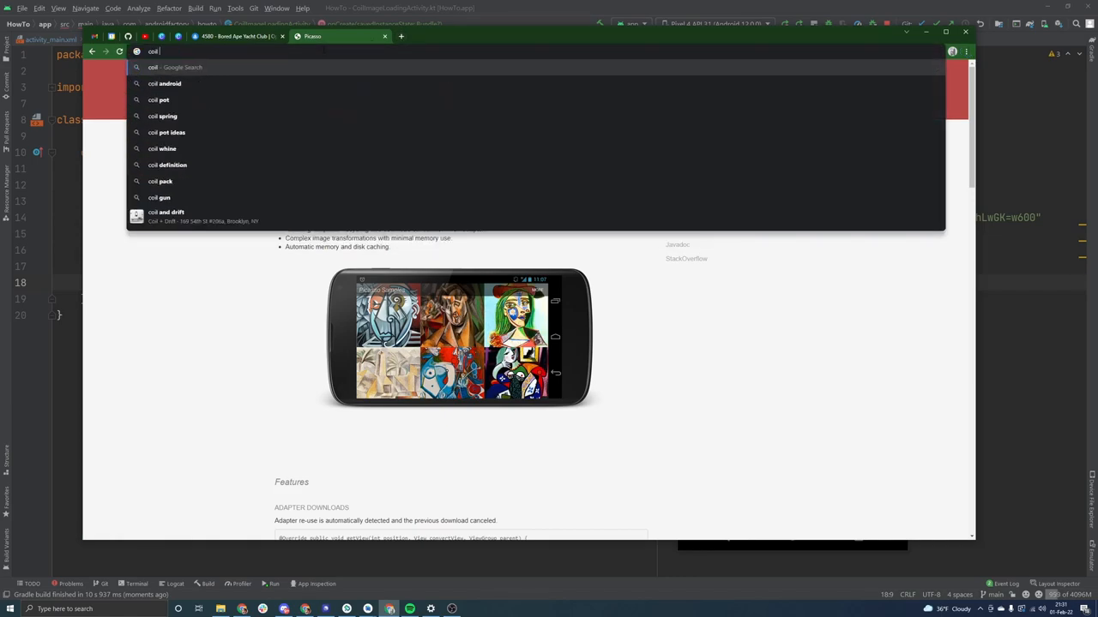
pyautogui.click(168, 82)
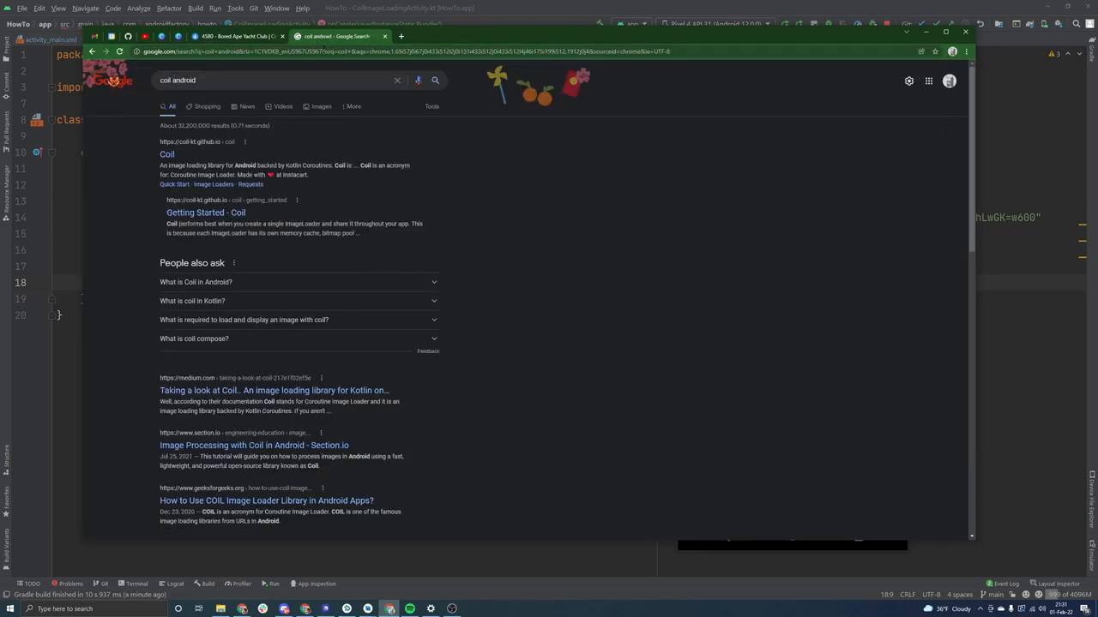
pyautogui.click(166, 154)
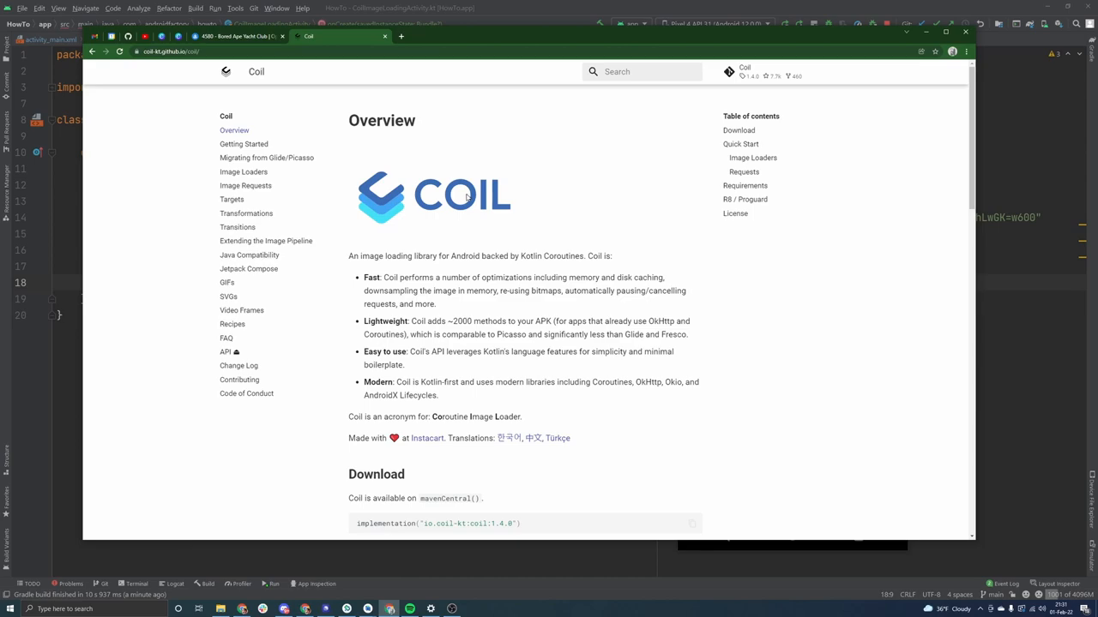
pyautogui.moveTo(130, 72)
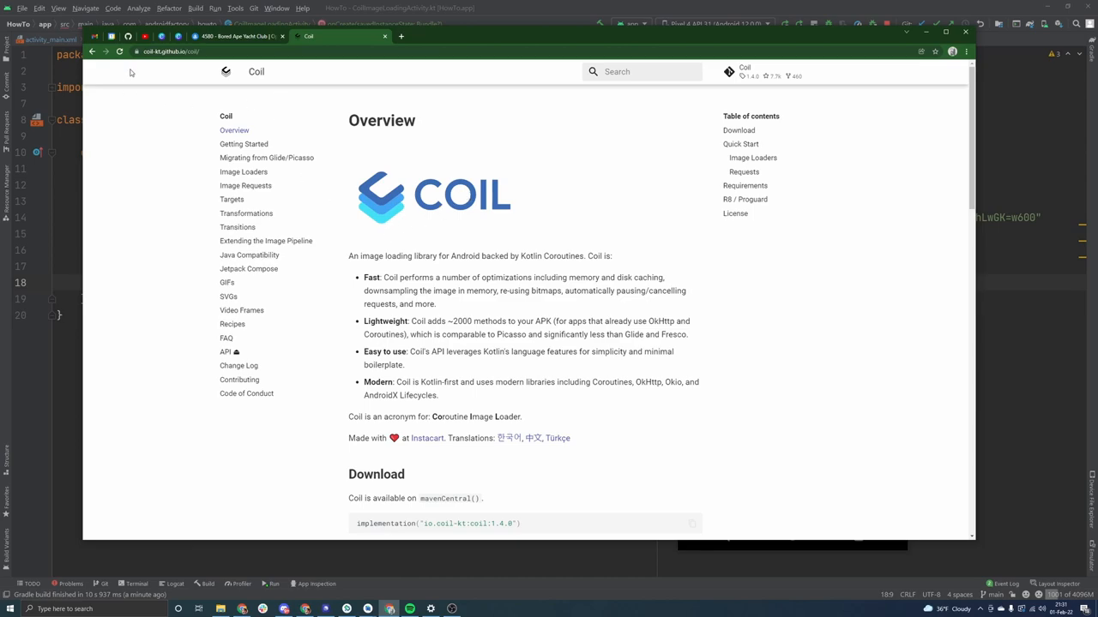
pyautogui.moveTo(267, 158)
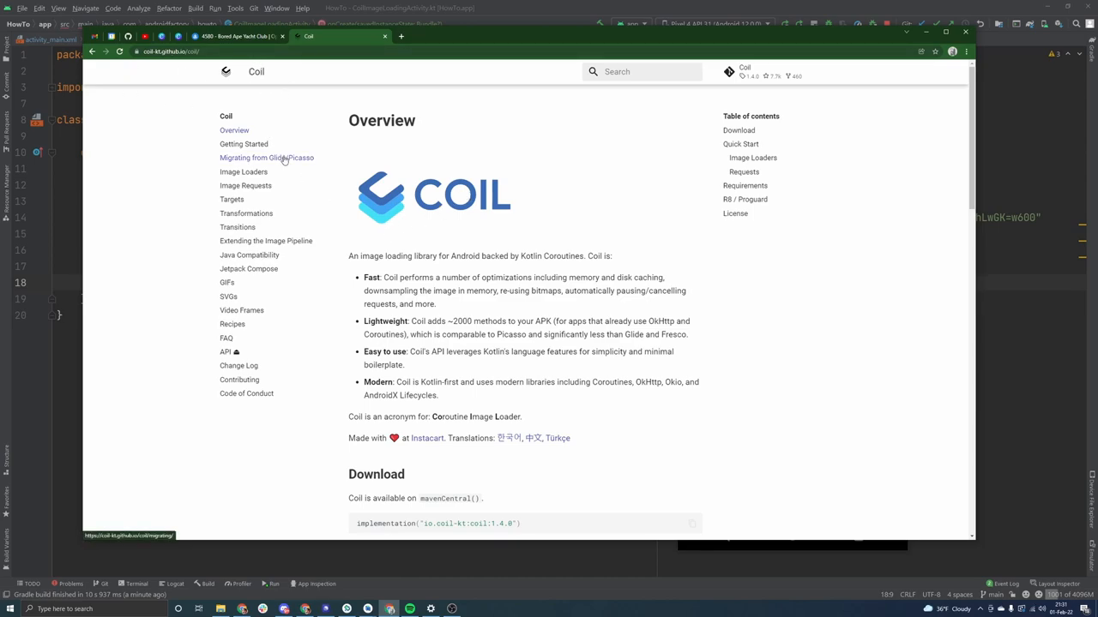
pyautogui.moveTo(282, 173)
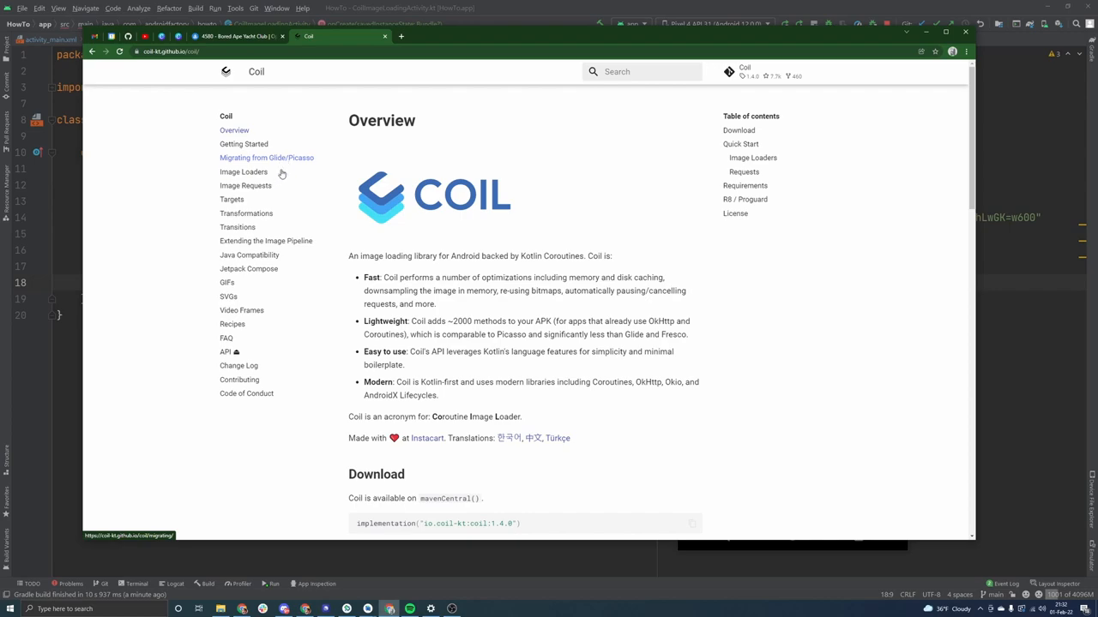
pyautogui.scroll(-3)
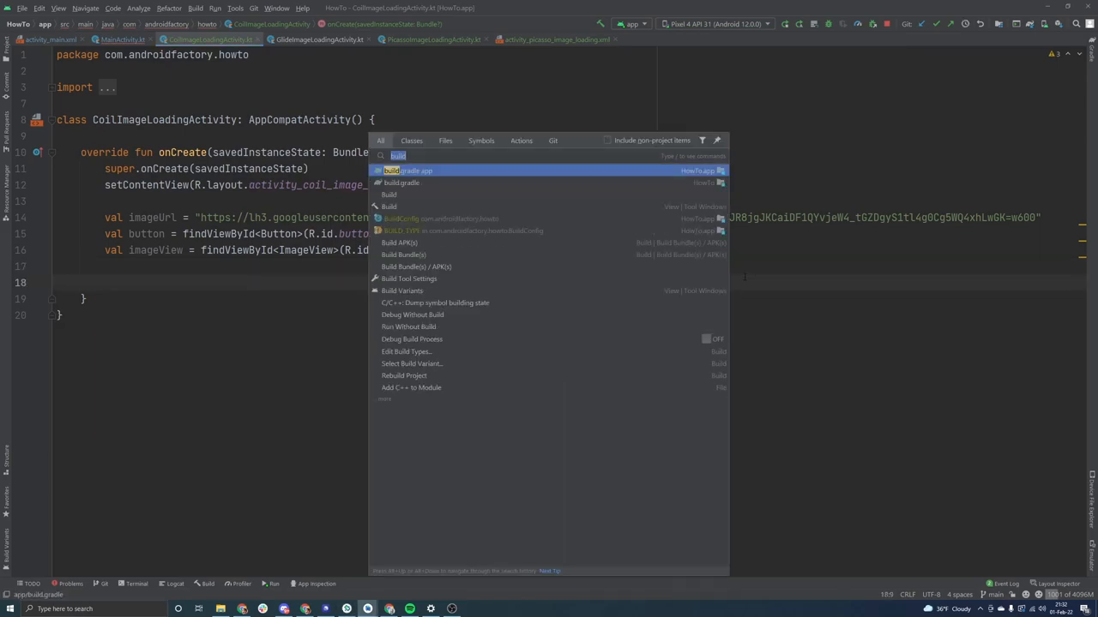
# Add implementation("io.coil-kt:coil:1.4.0") under // Coil in the app build.gradle and sync.
pyautogui.click(402, 182)
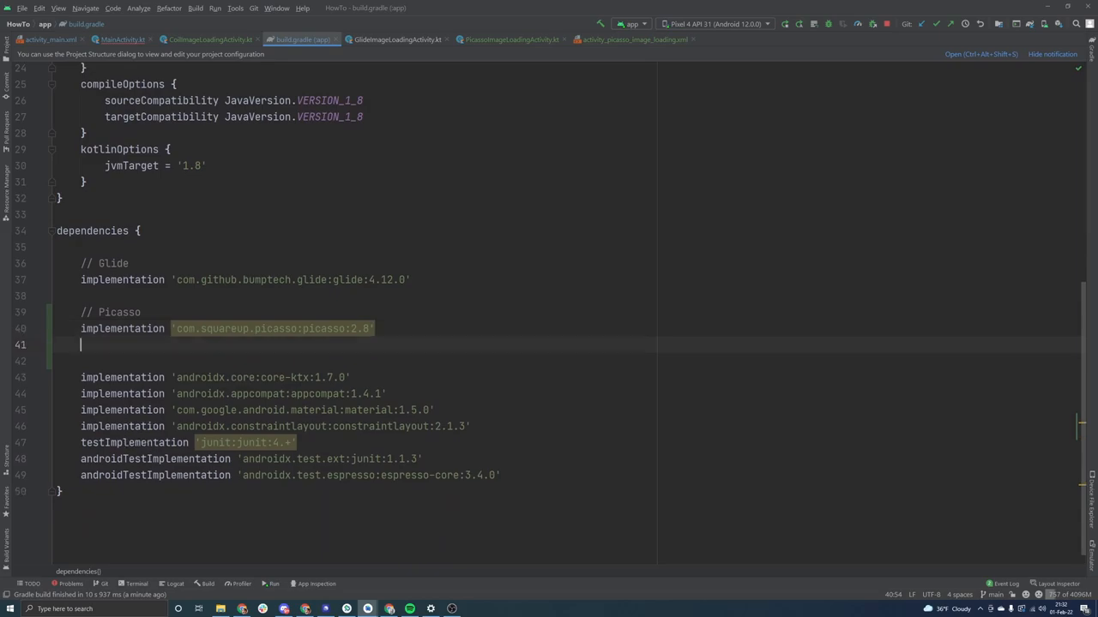
pyautogui.write('// Coil')
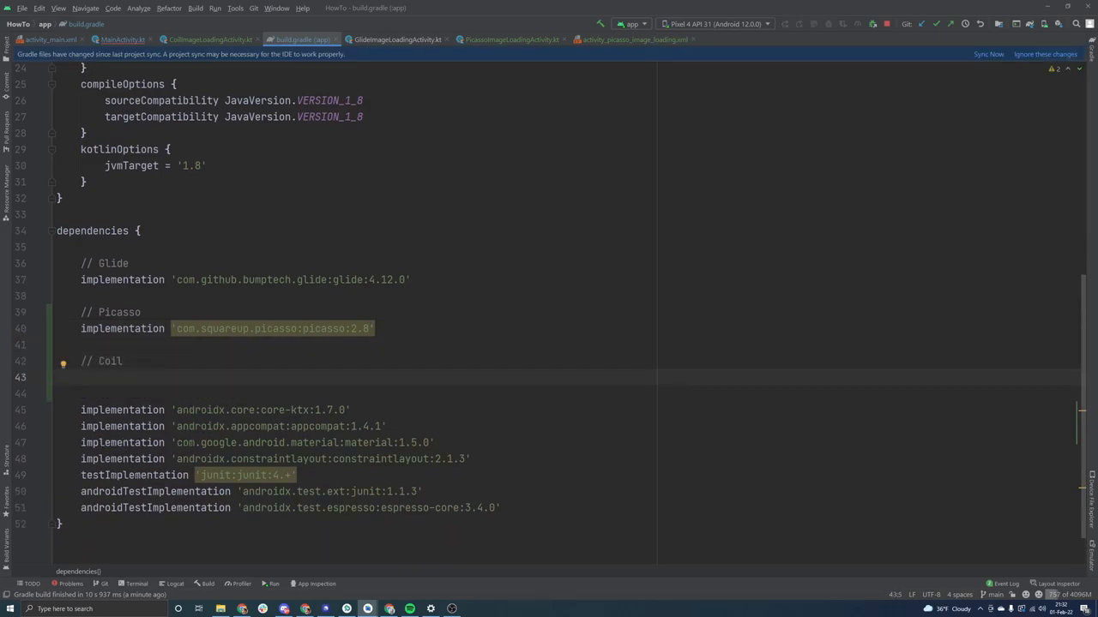
pyautogui.write('implementation("io.coil-kt:coil:1.4.0")')
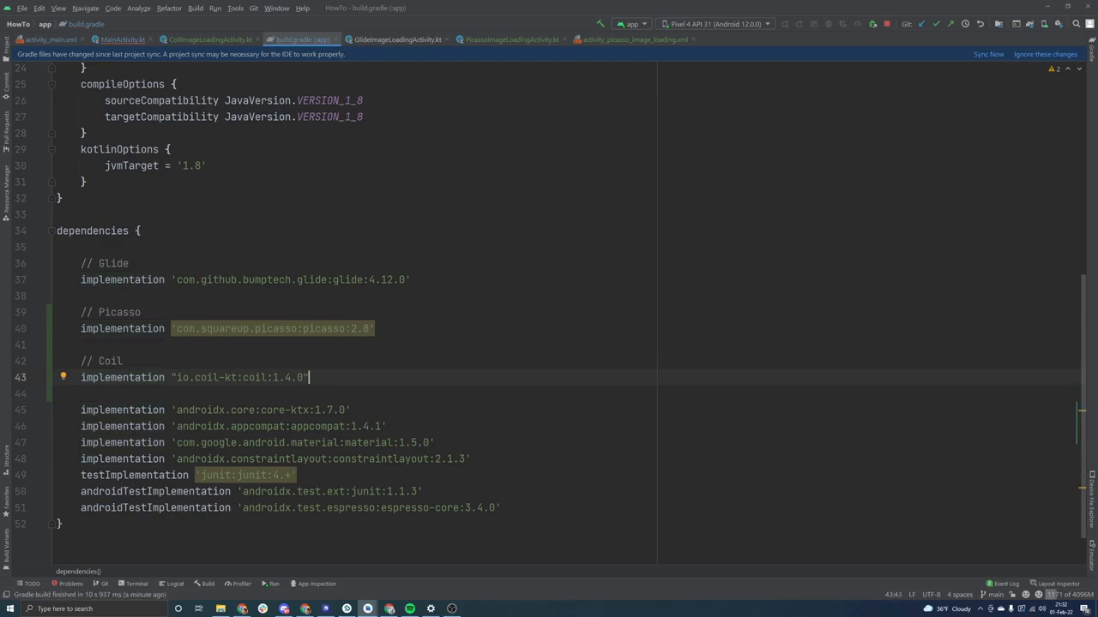
pyautogui.moveTo(567, 321)
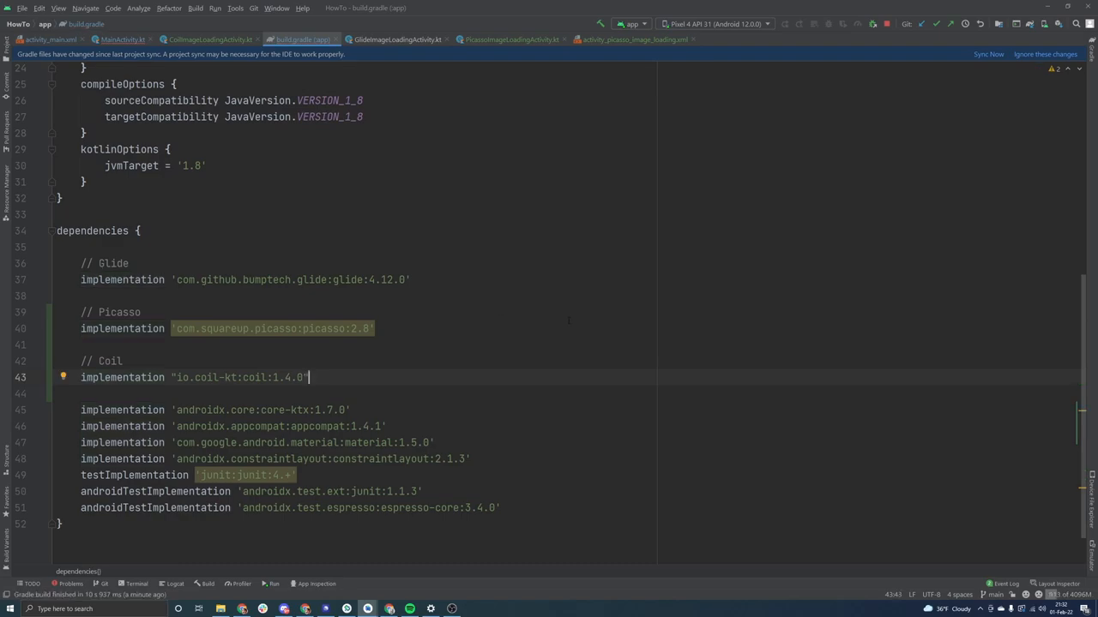
pyautogui.click(988, 53)
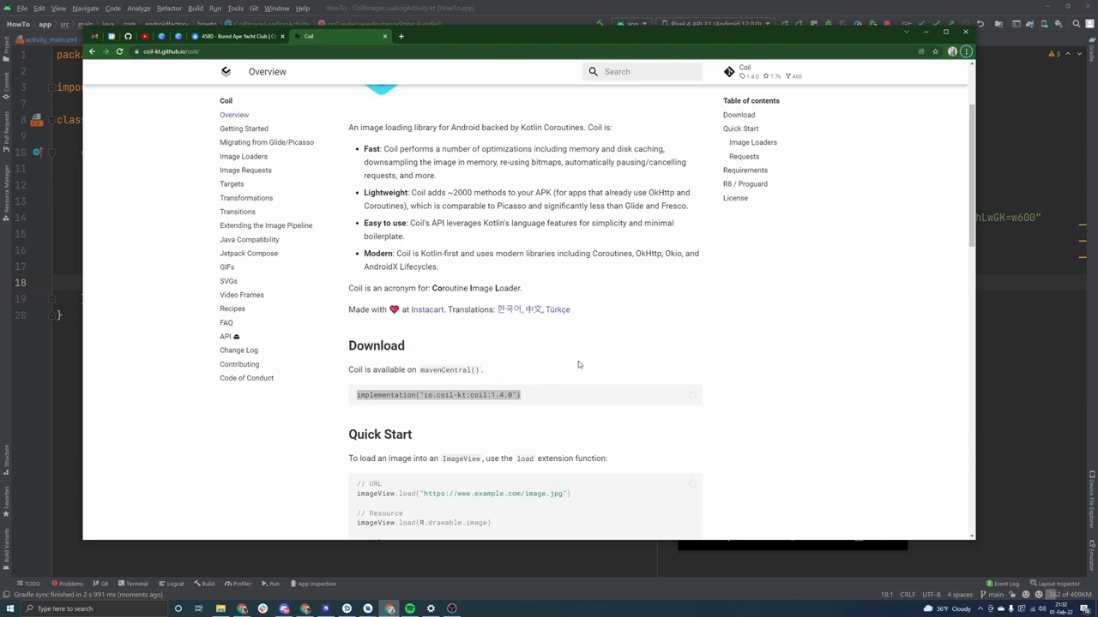
# Scroll the Coil docs to the Quick Start ImageView.load URL example.
pyautogui.scroll(-3)
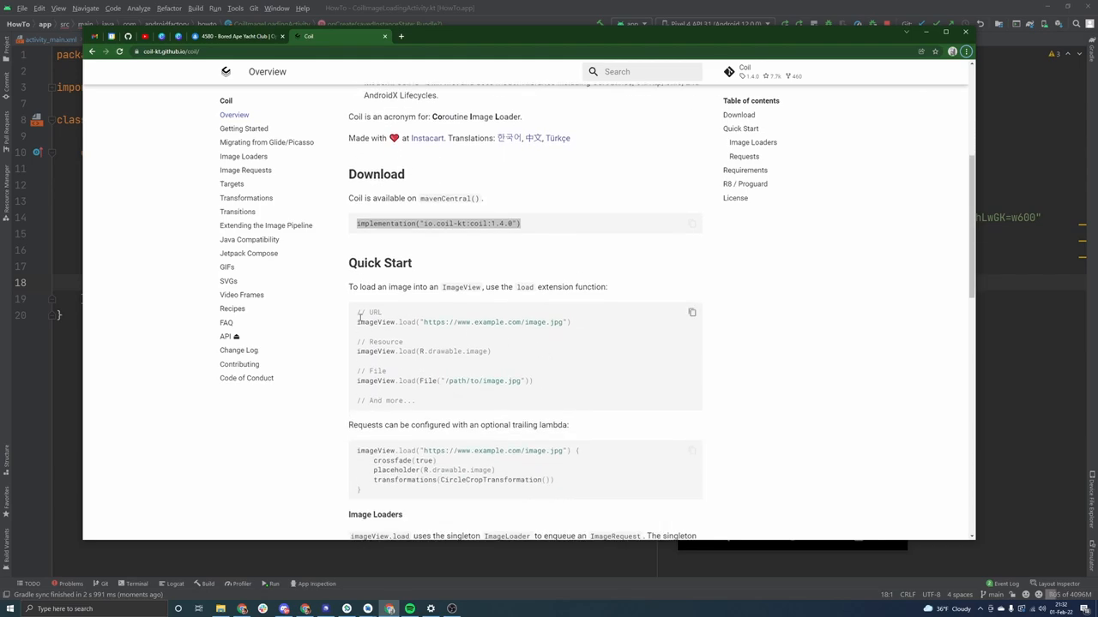
pyautogui.doubleClick(379, 262)
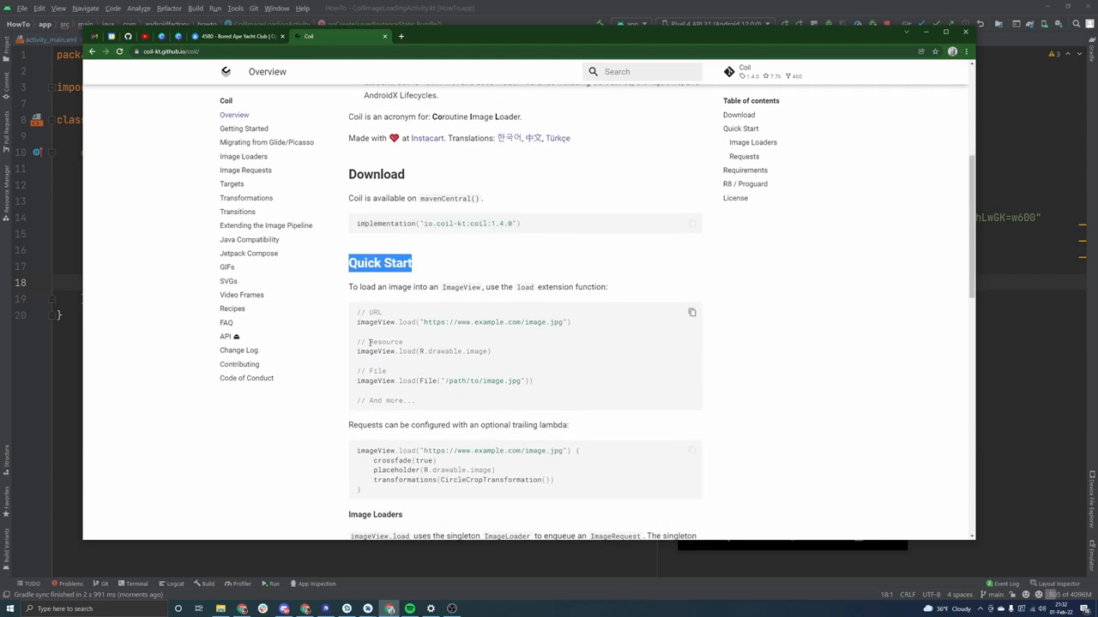
pyautogui.moveTo(601, 340)
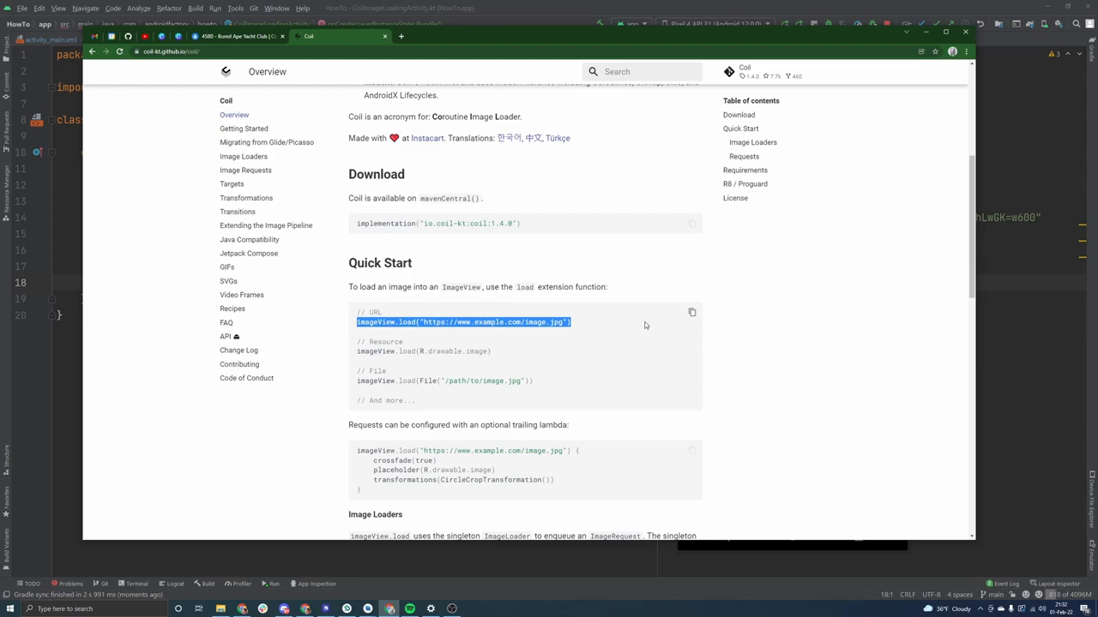
pyautogui.moveTo(861, 326)
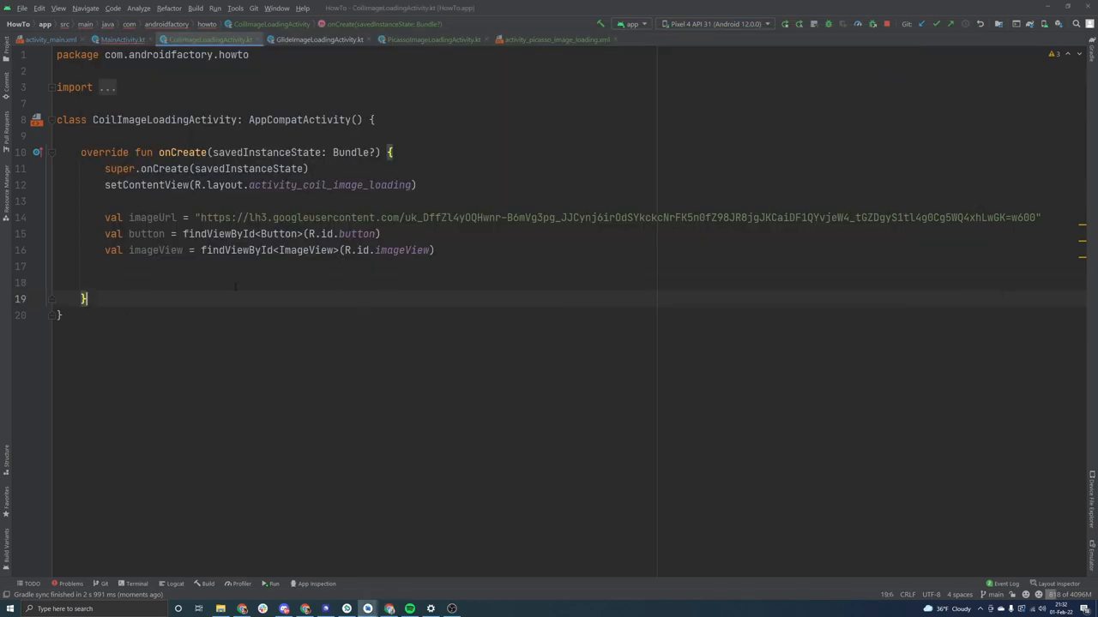
# Write button.setOnClickListener { imageView.load(imageUrl) } in CoilImageLoadingActivity with coil.load imported.
pyautogui.write('b')
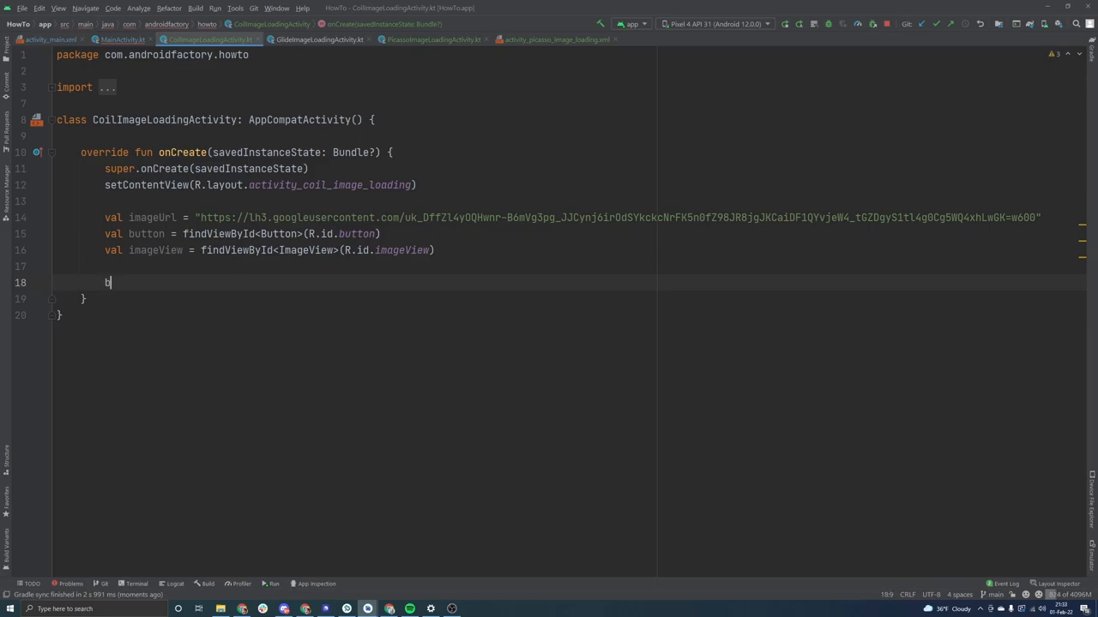
pyautogui.write('utton.setonc')
pyautogui.write('image')
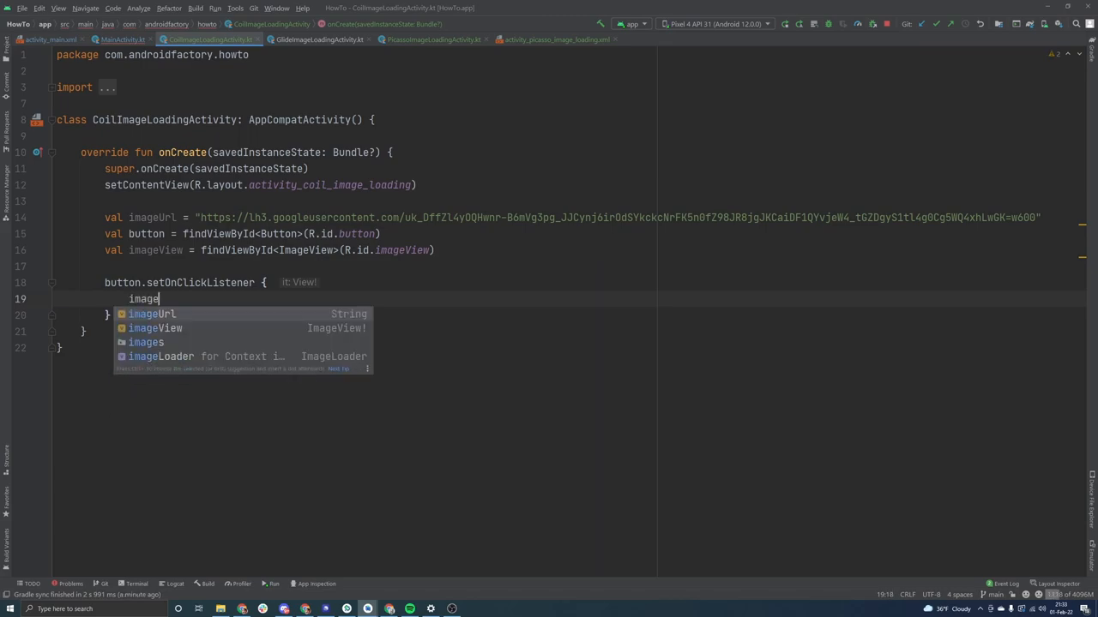
pyautogui.write('View')
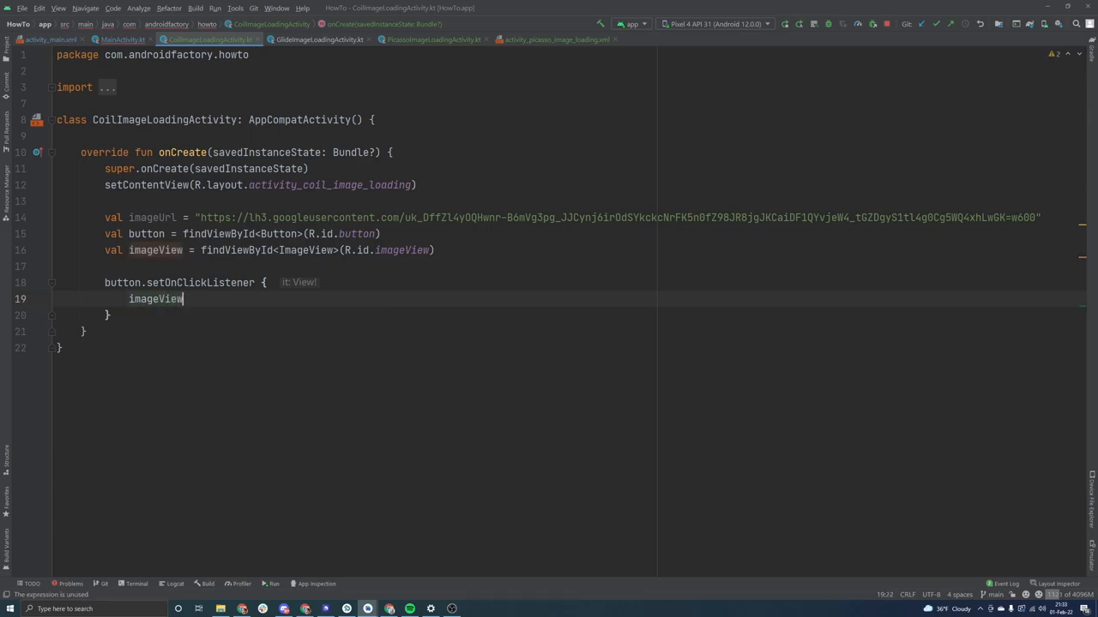
pyautogui.write('.load()')
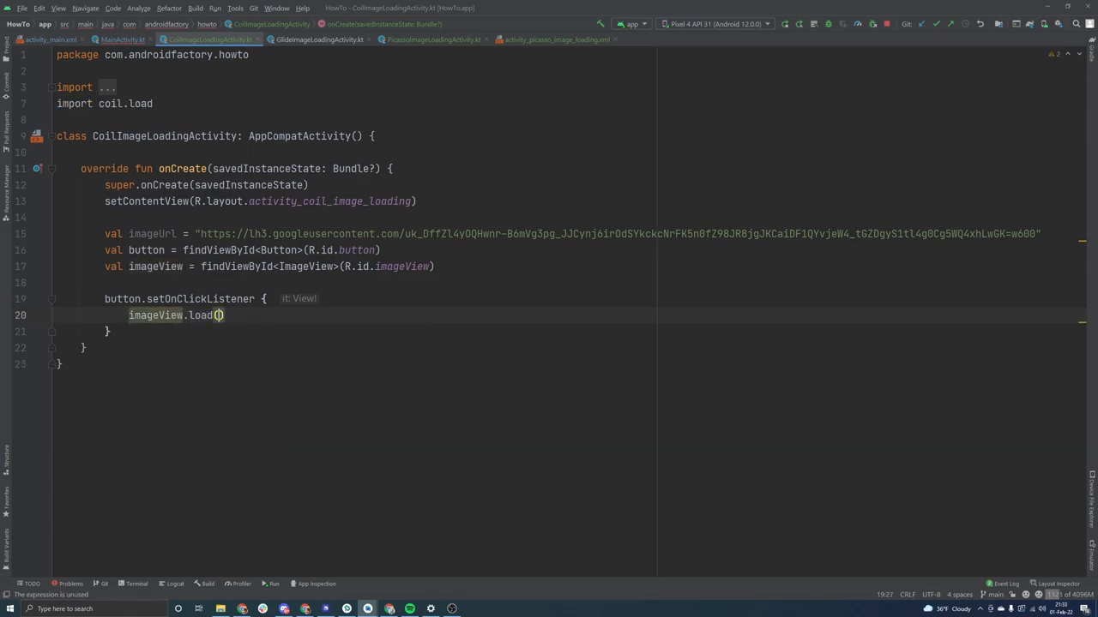
pyautogui.write('imageUrl')
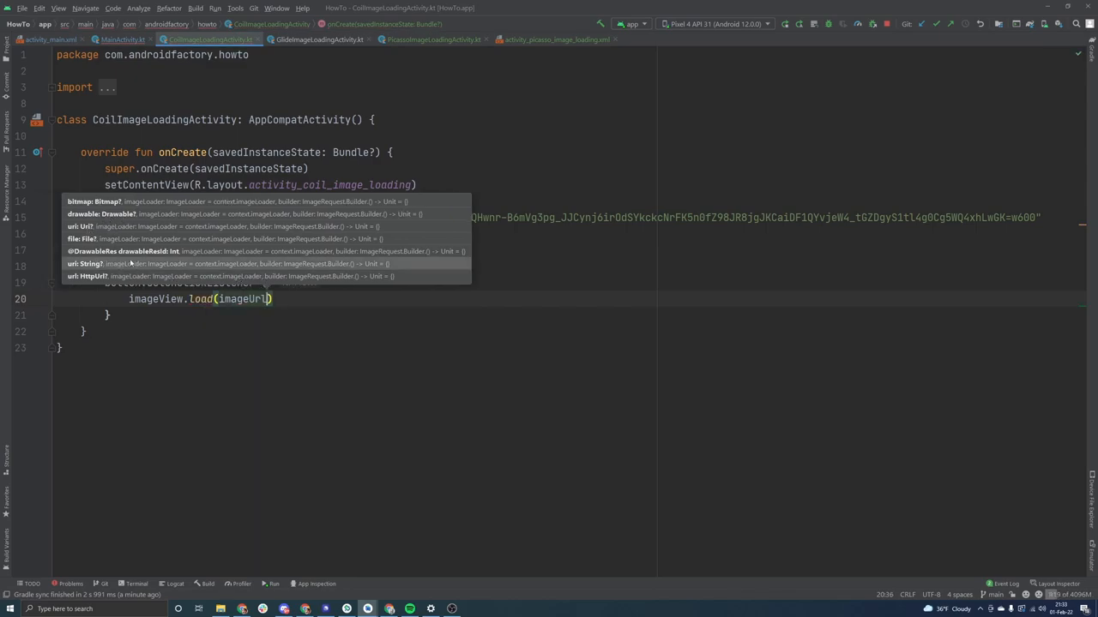
pyautogui.moveTo(96, 275)
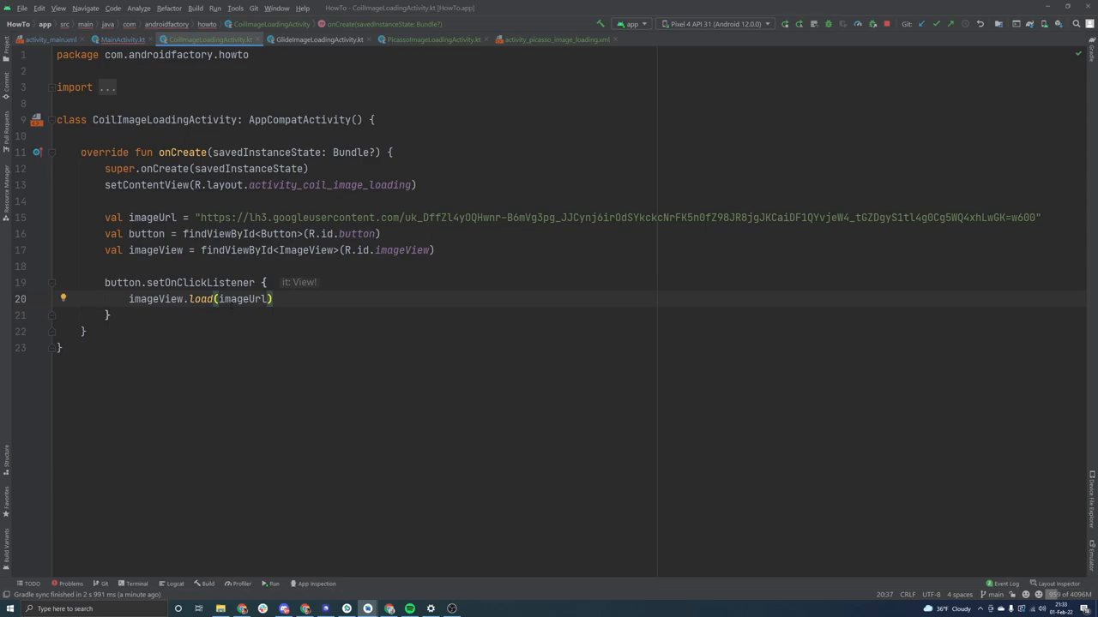
pyautogui.click(202, 298)
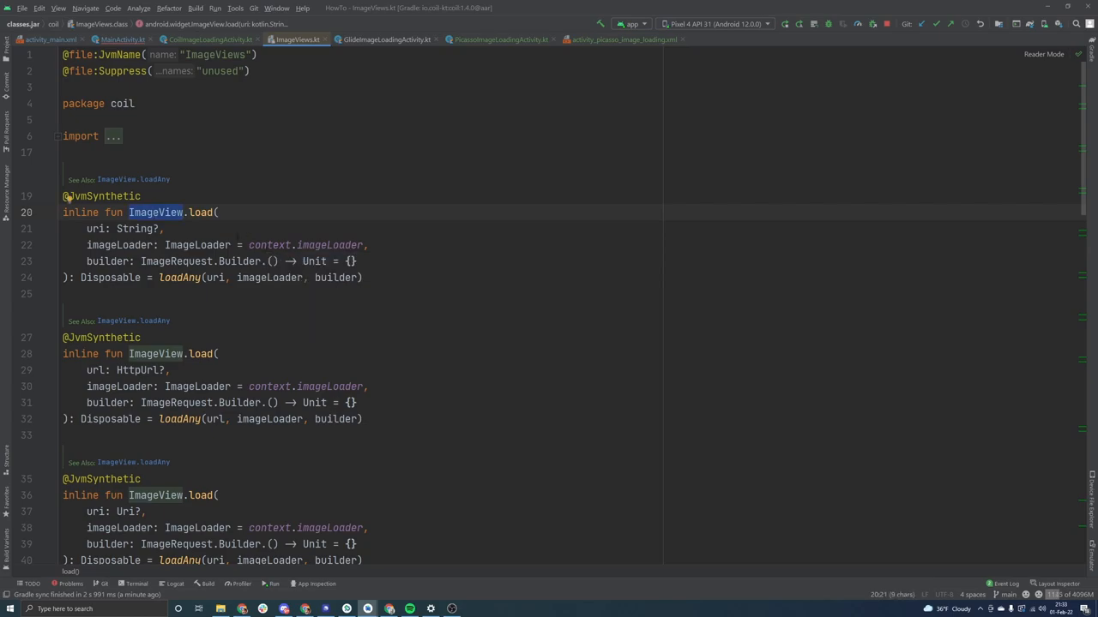
pyautogui.click(209, 40)
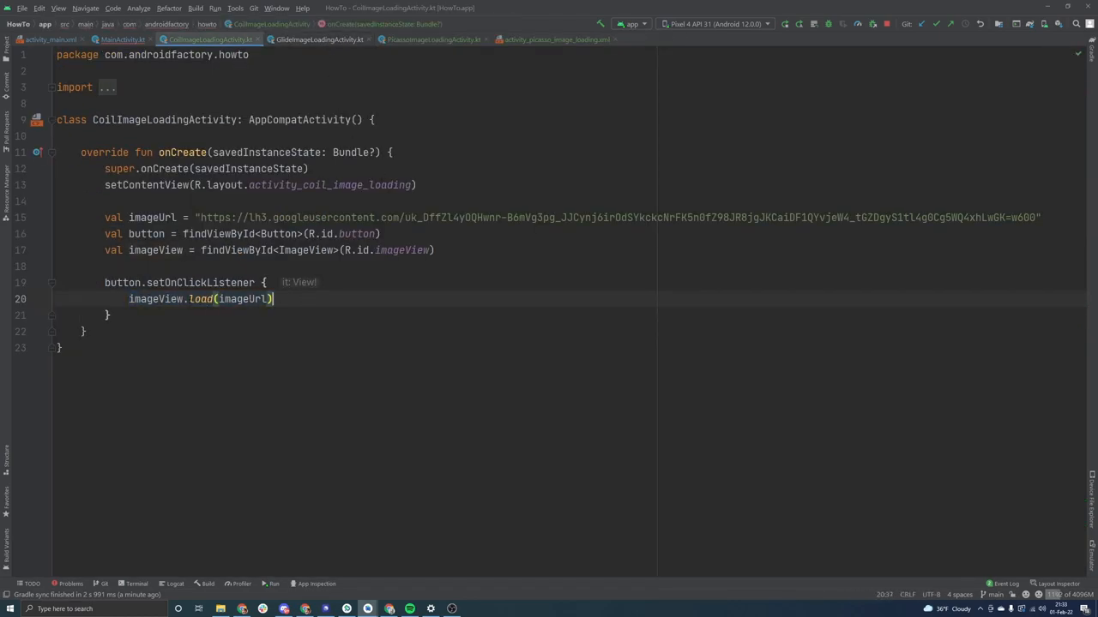
# Run 'app' on the Pixel 4 API 31 emulator and wait for the main screen.
pyautogui.doubleClick(156, 299)
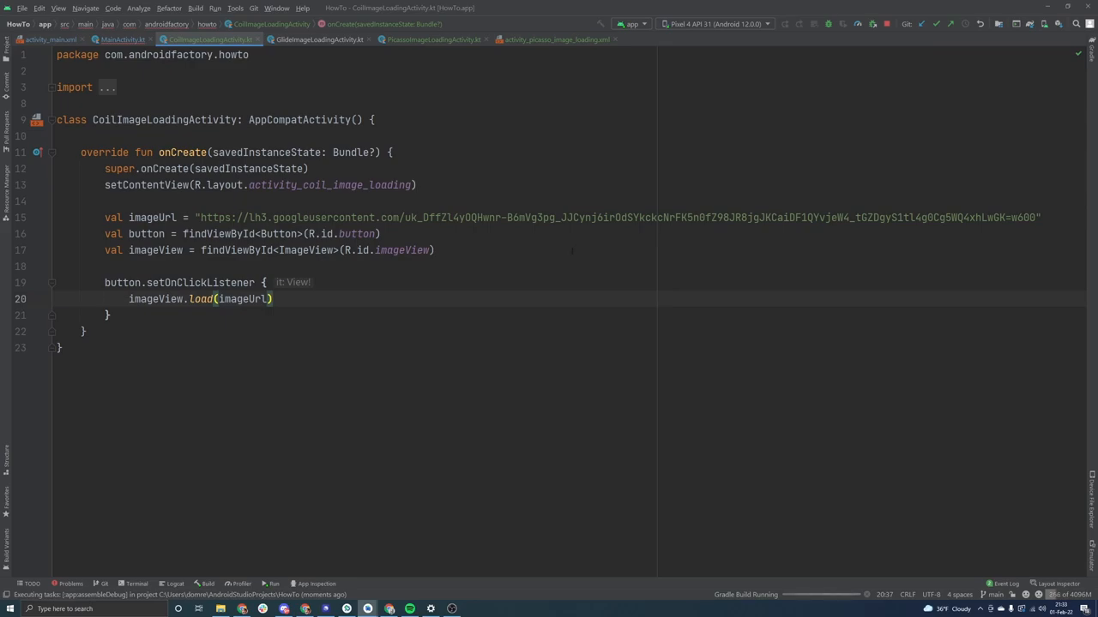
pyautogui.moveTo(573, 251)
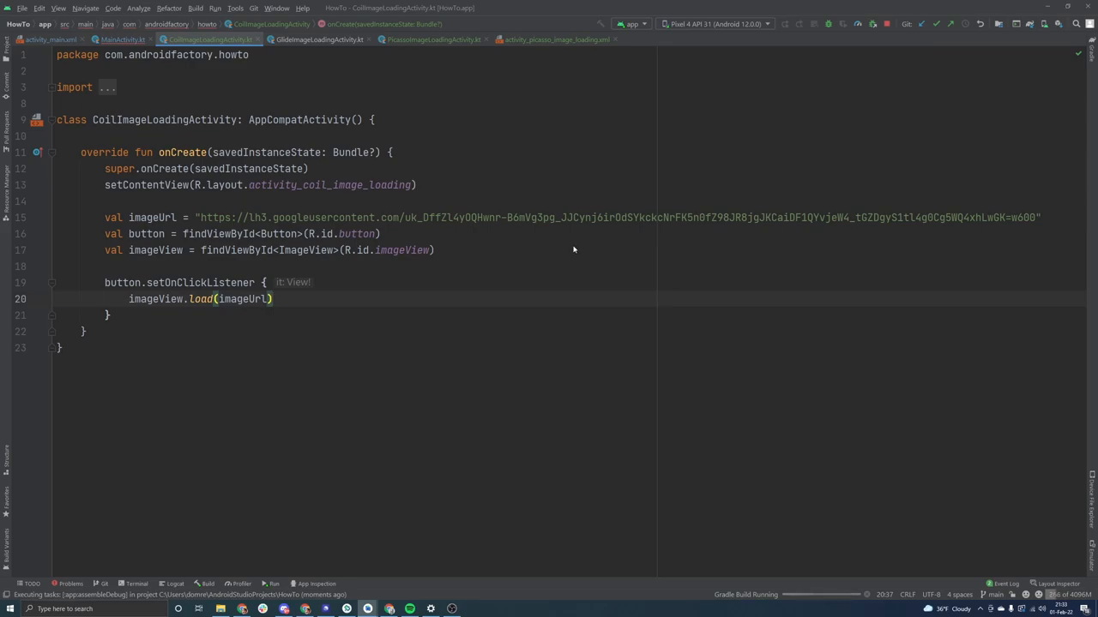
pyautogui.click(785, 24)
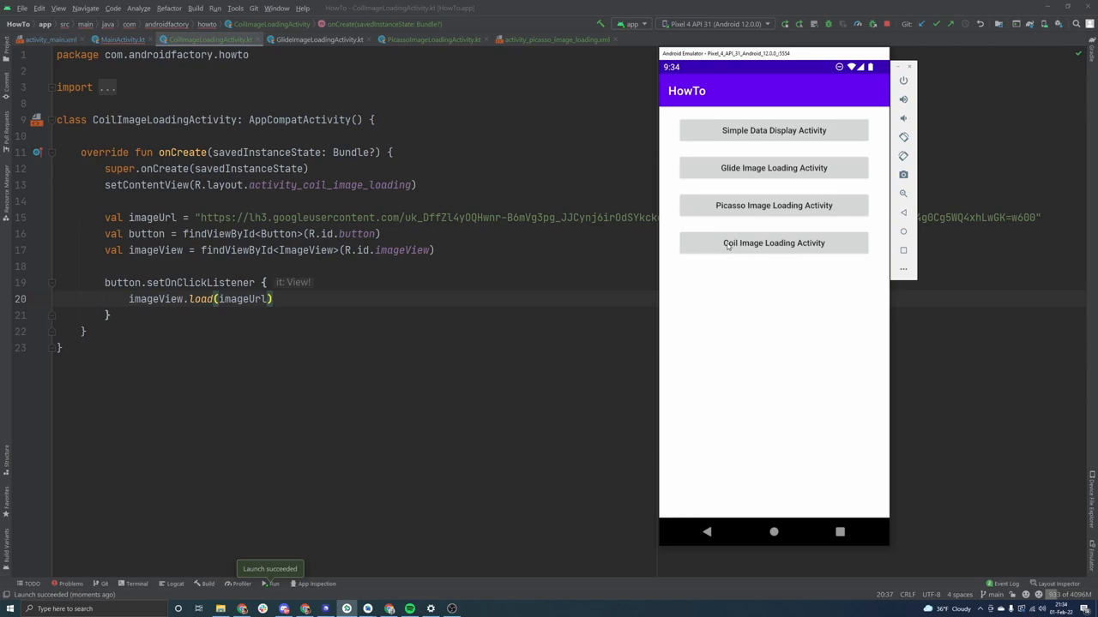
# Enter Coil Image Loading Activity, tap Load Image to show the cartoon, then go back.
pyautogui.click(772, 243)
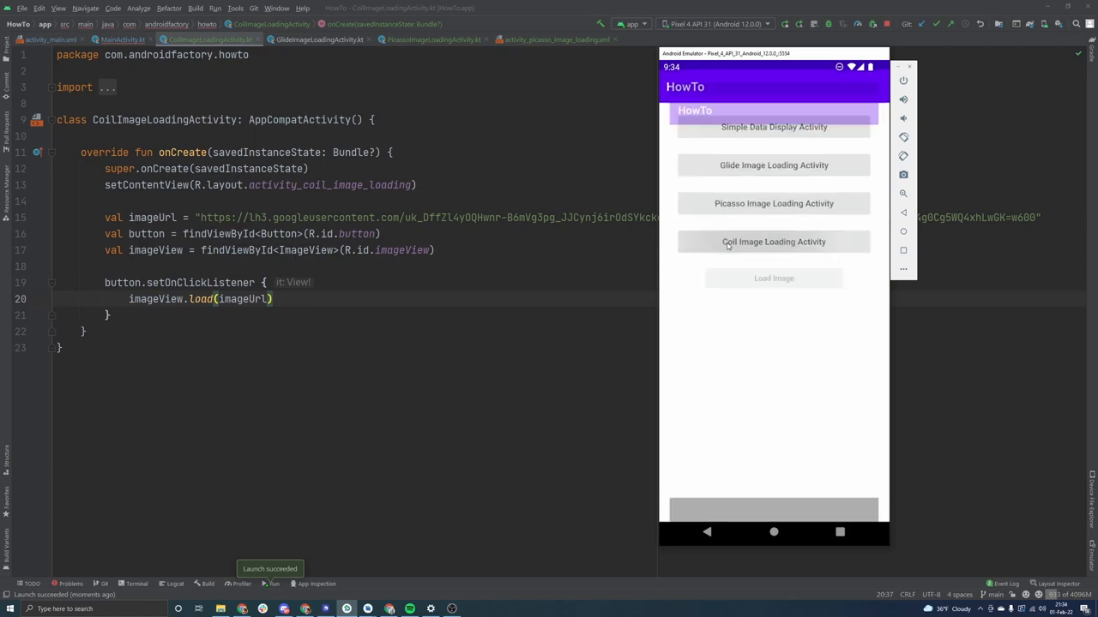
pyautogui.click(772, 240)
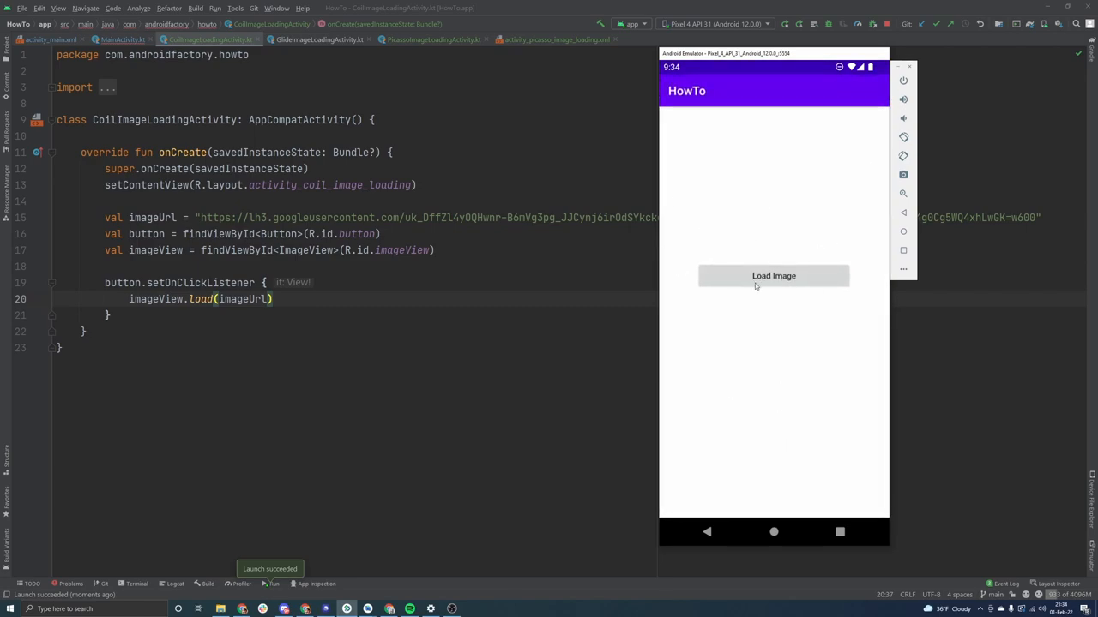
pyautogui.click(772, 274)
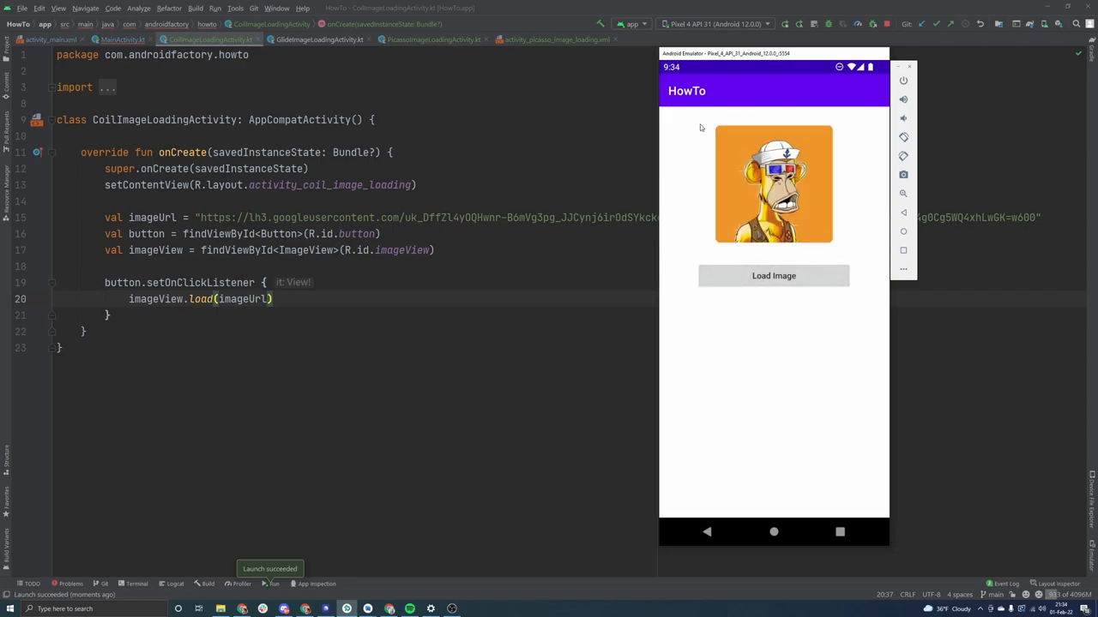
pyautogui.moveTo(714, 477)
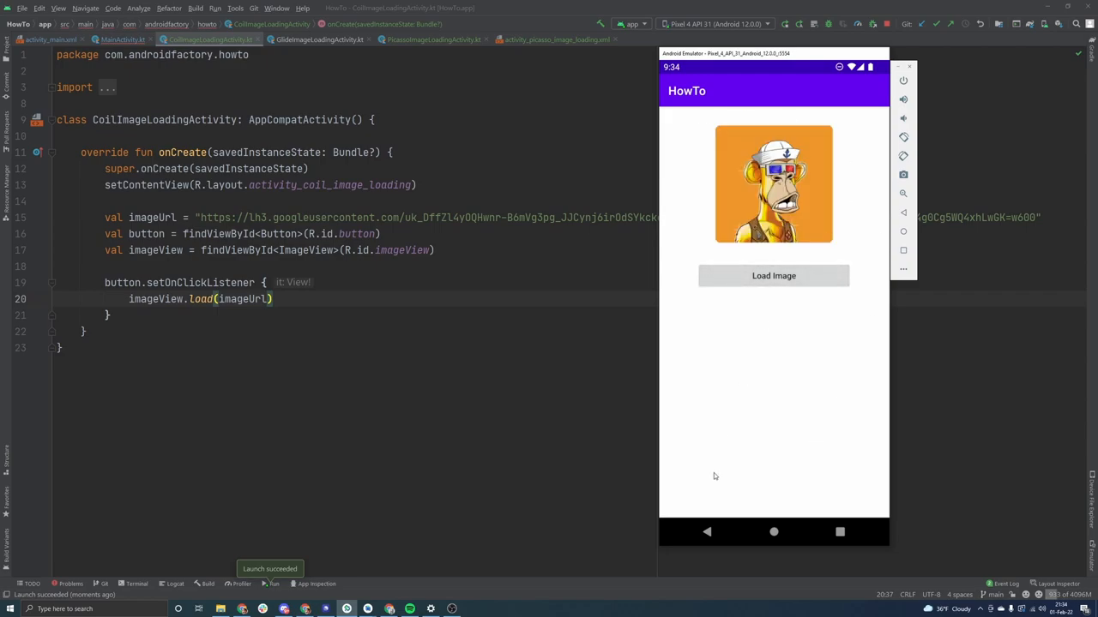
pyautogui.click(707, 532)
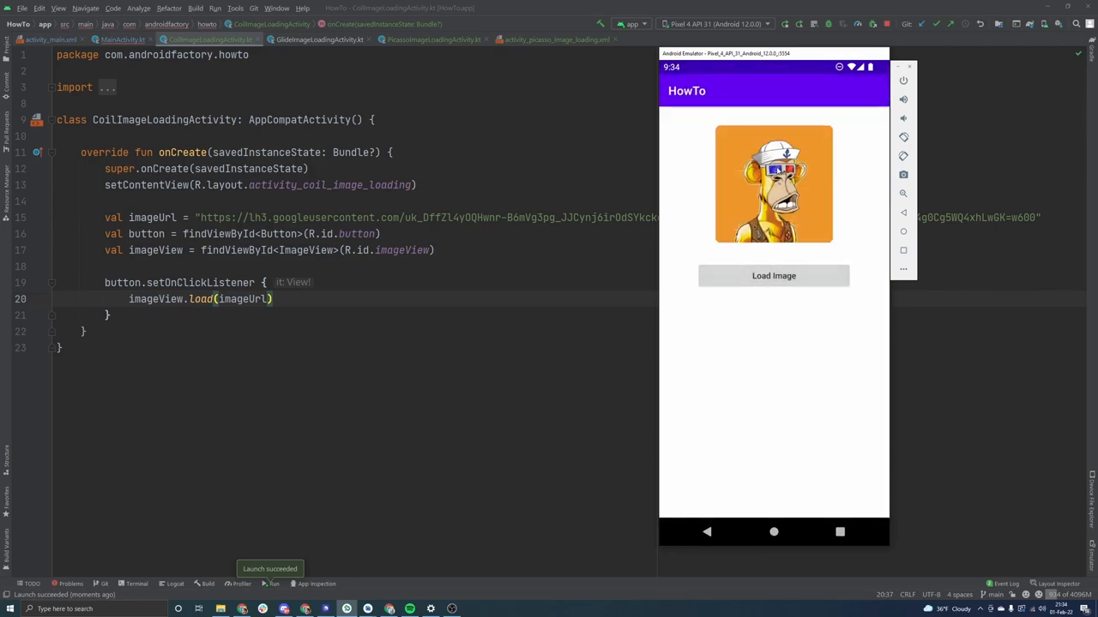
# Reopen the Coil activity from the list and press Load Image repeatedly to confirm the ape image reloads.
pyautogui.click(707, 531)
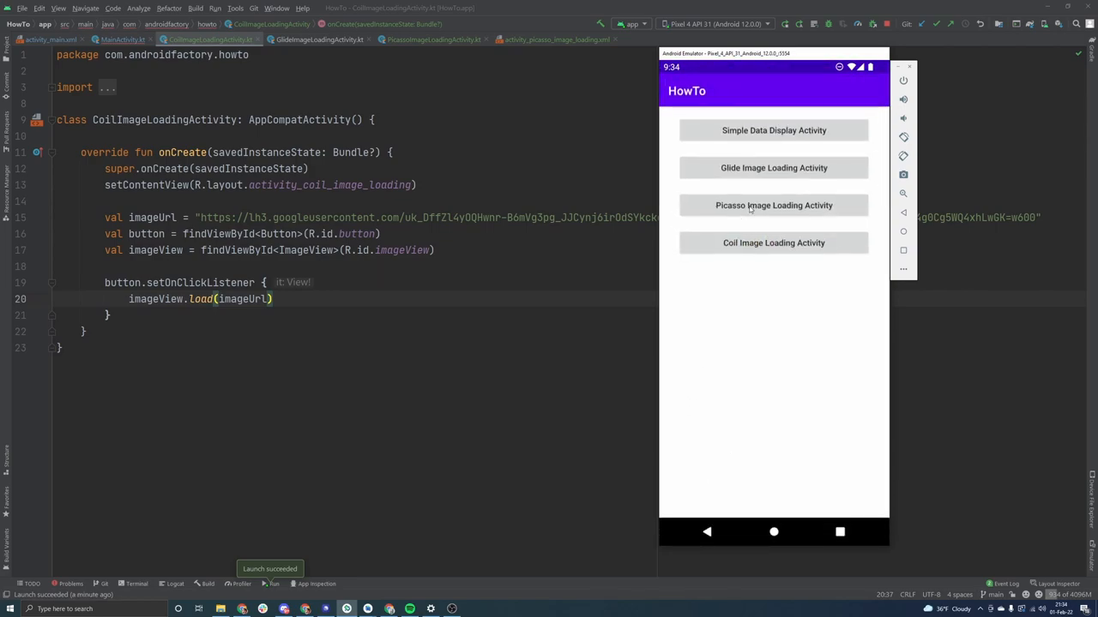
pyautogui.click(773, 244)
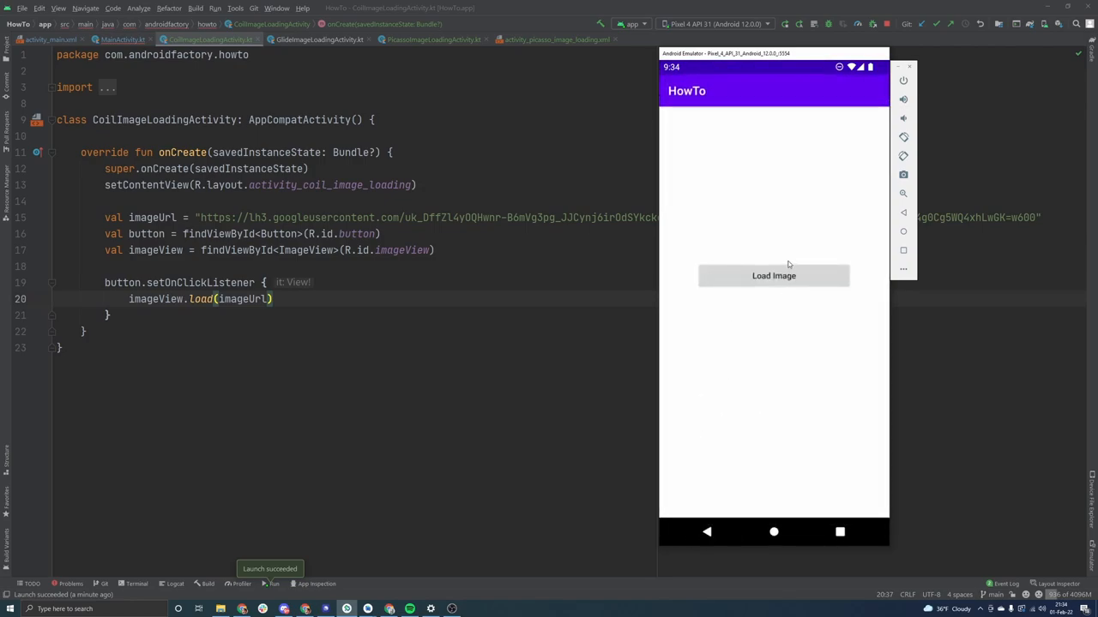
pyautogui.click(772, 275)
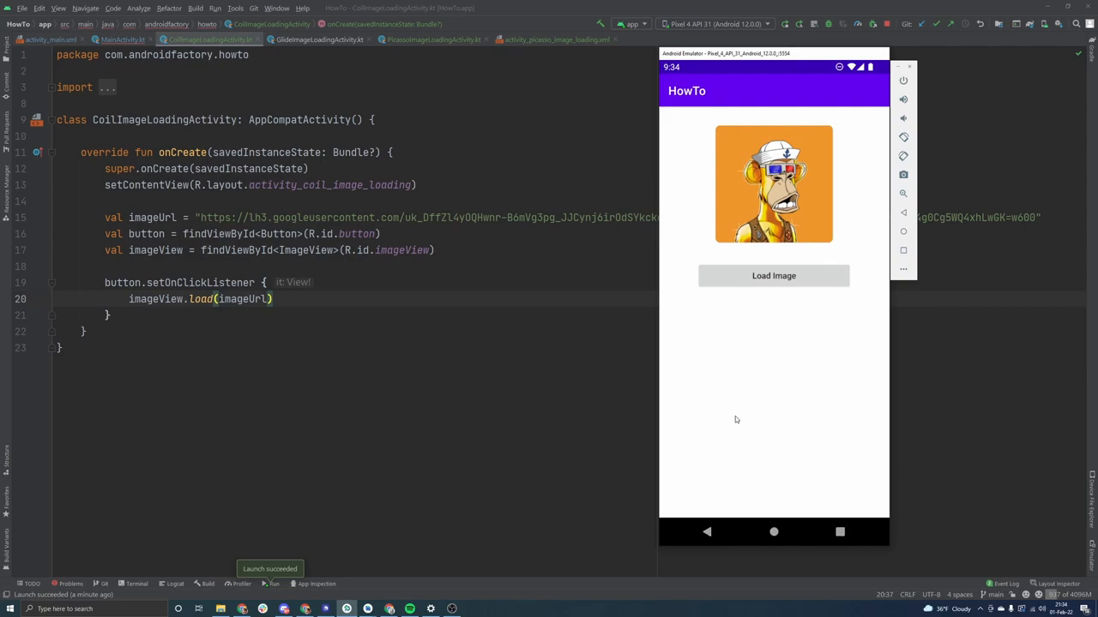
pyautogui.moveTo(734, 415)
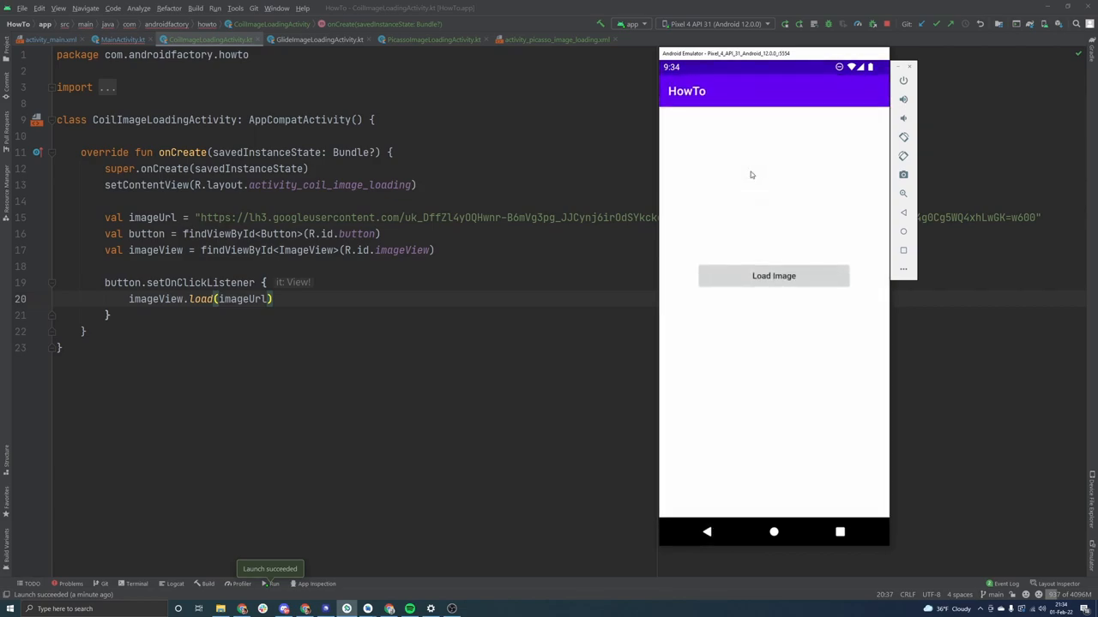
pyautogui.click(772, 275)
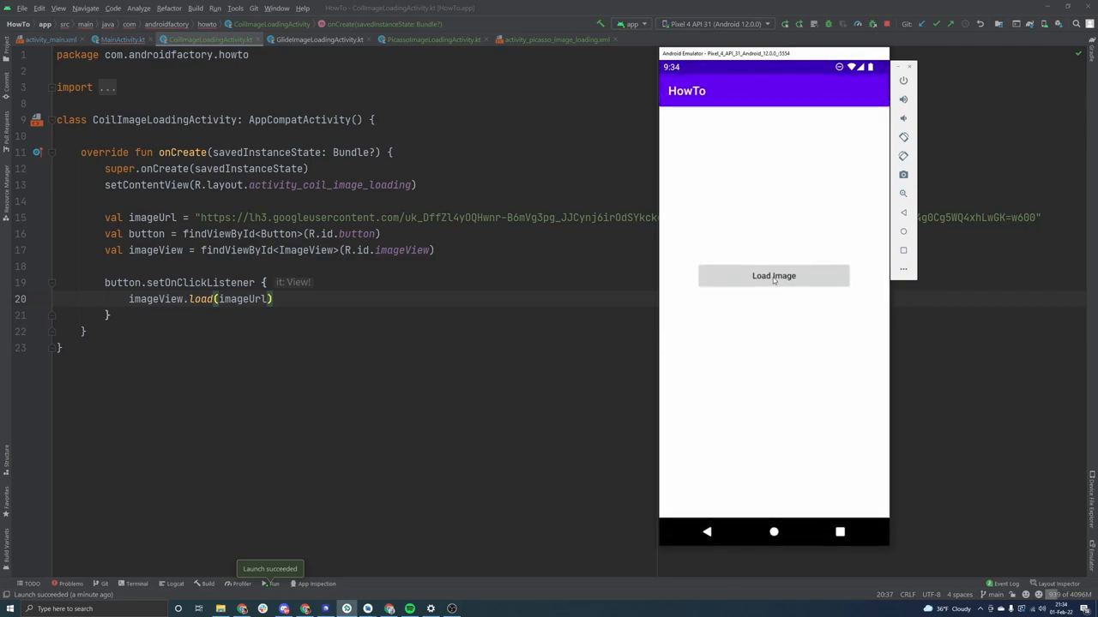
pyautogui.click(772, 275)
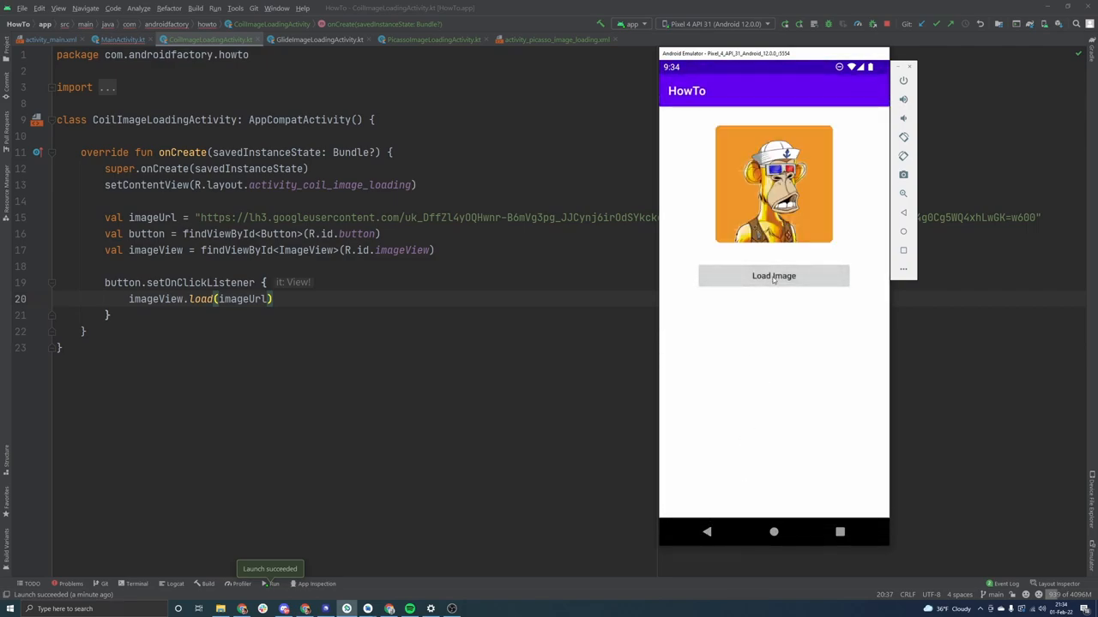
pyautogui.moveTo(785, 24)
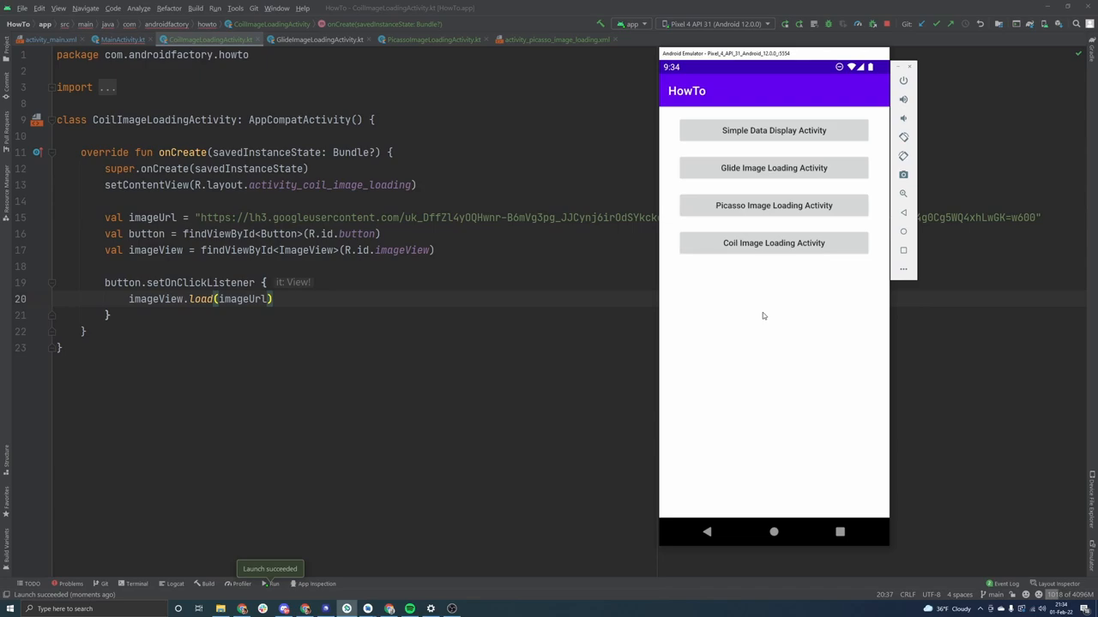
pyautogui.moveTo(763, 168)
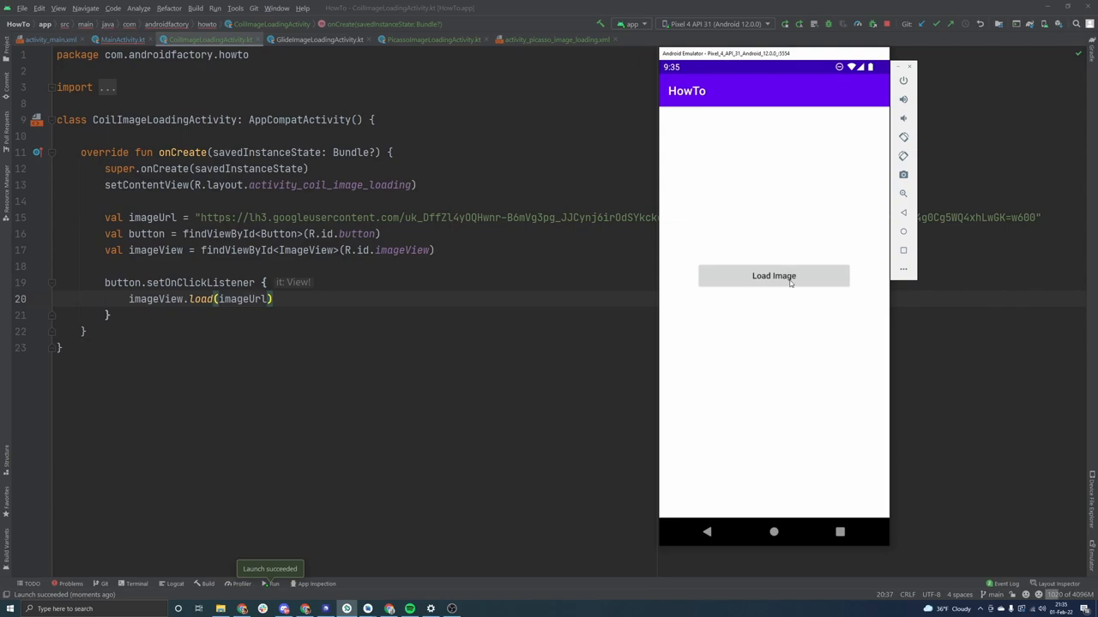
# Load the ape image on the Coil screen, go back, and reopen the Coil activity.
pyautogui.click(772, 274)
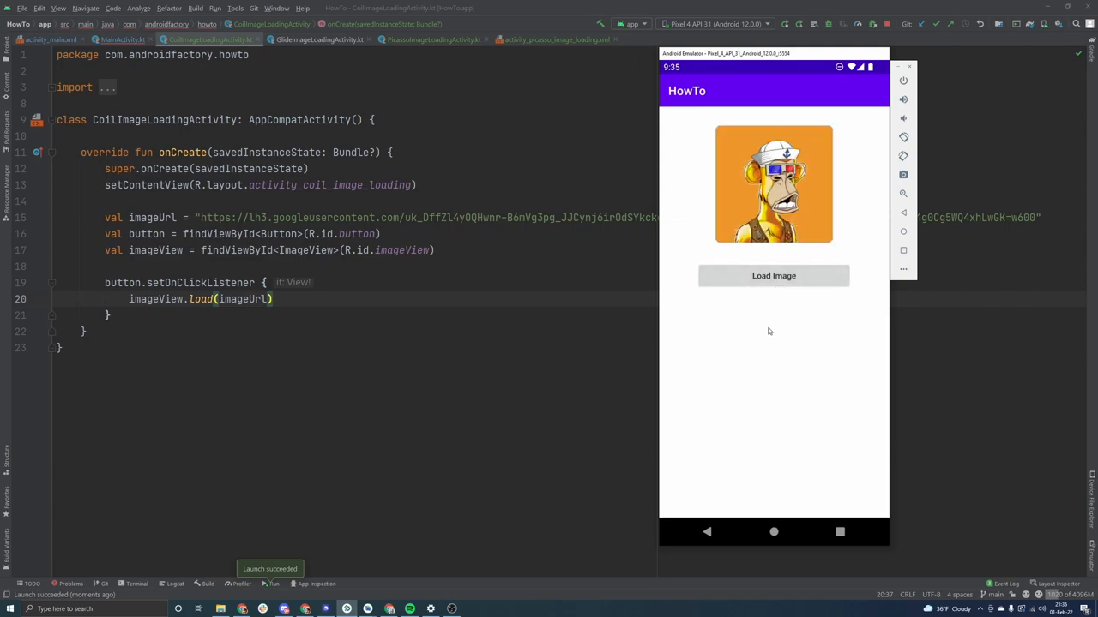
pyautogui.click(706, 531)
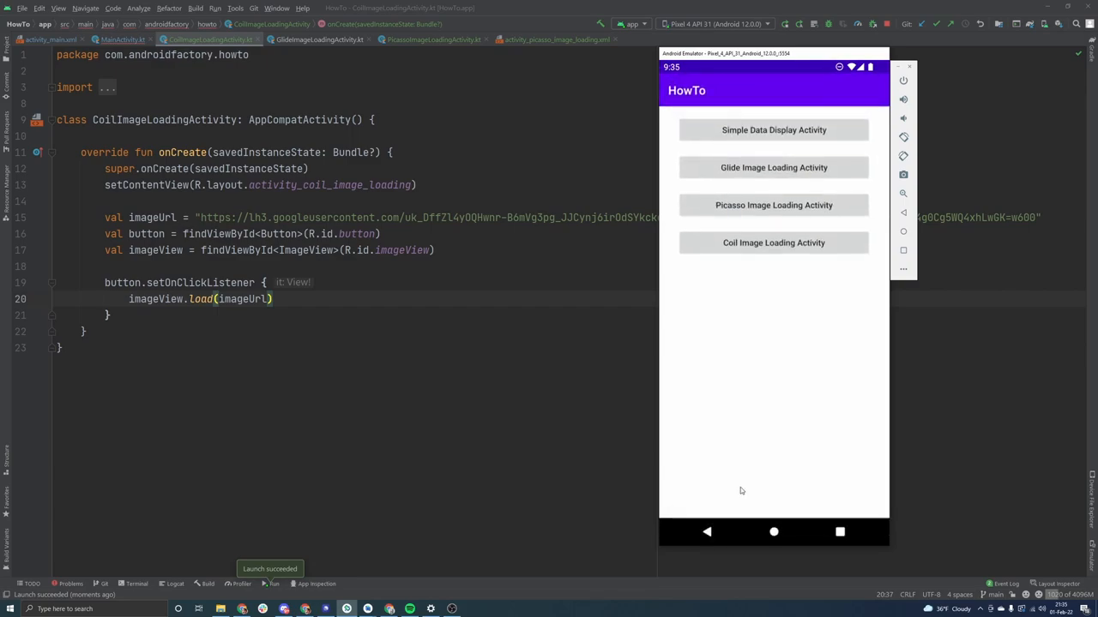
pyautogui.click(772, 244)
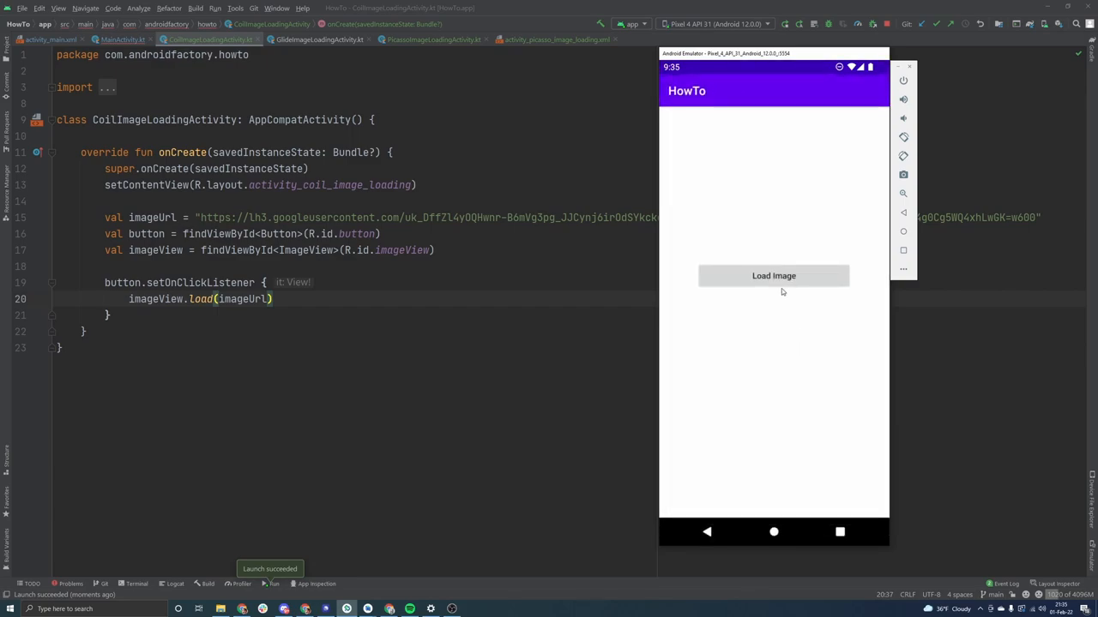
# Load the image once more on the Coil screen and return to the four-activity list.
pyautogui.click(772, 275)
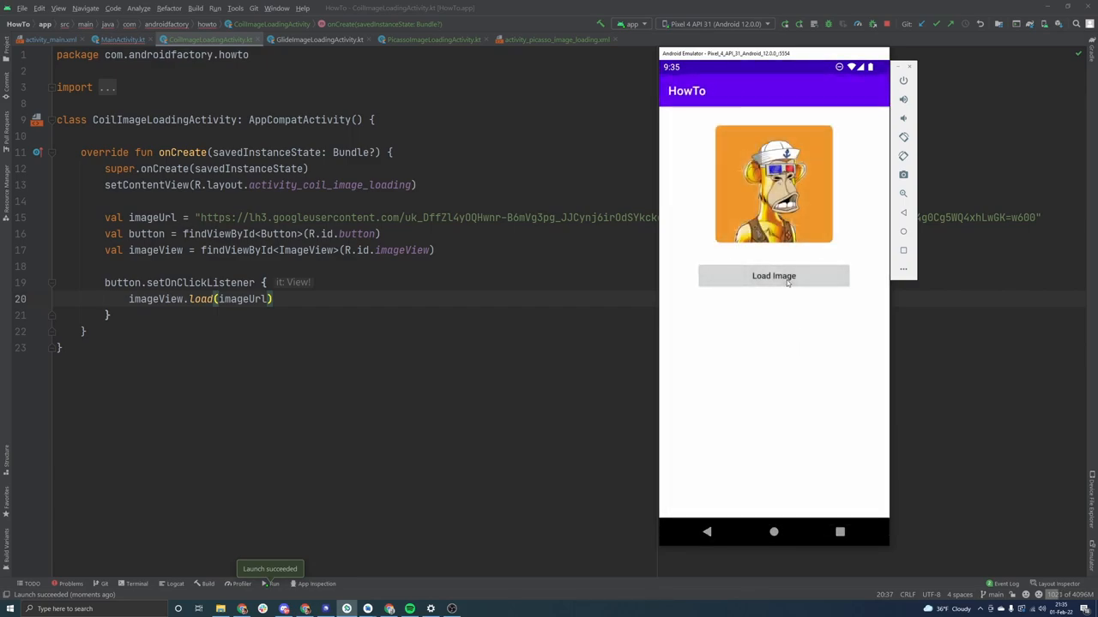
pyautogui.click(772, 275)
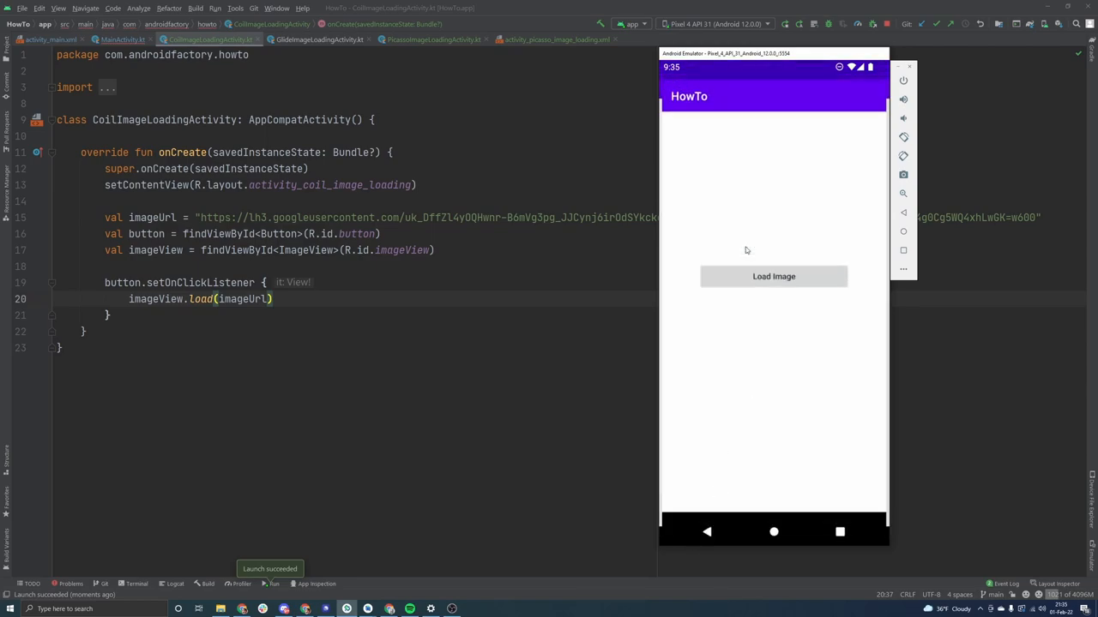
pyautogui.click(772, 276)
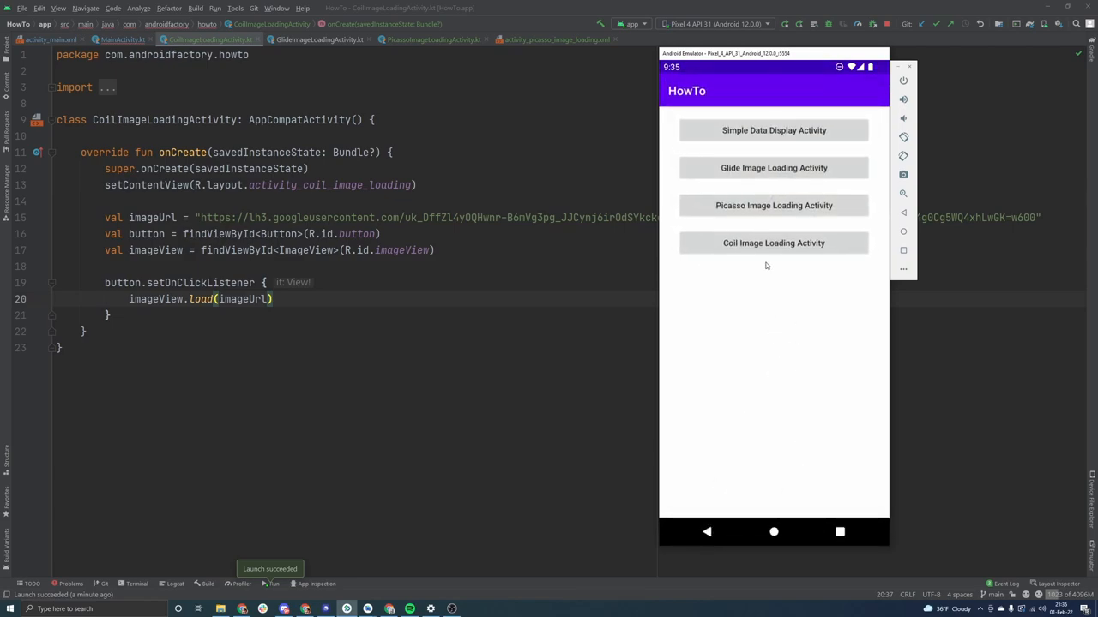
# Reopen the Coil Image Loading Activity and load the remote cartoon ape image with repeated Load Image taps.
pyautogui.click(771, 244)
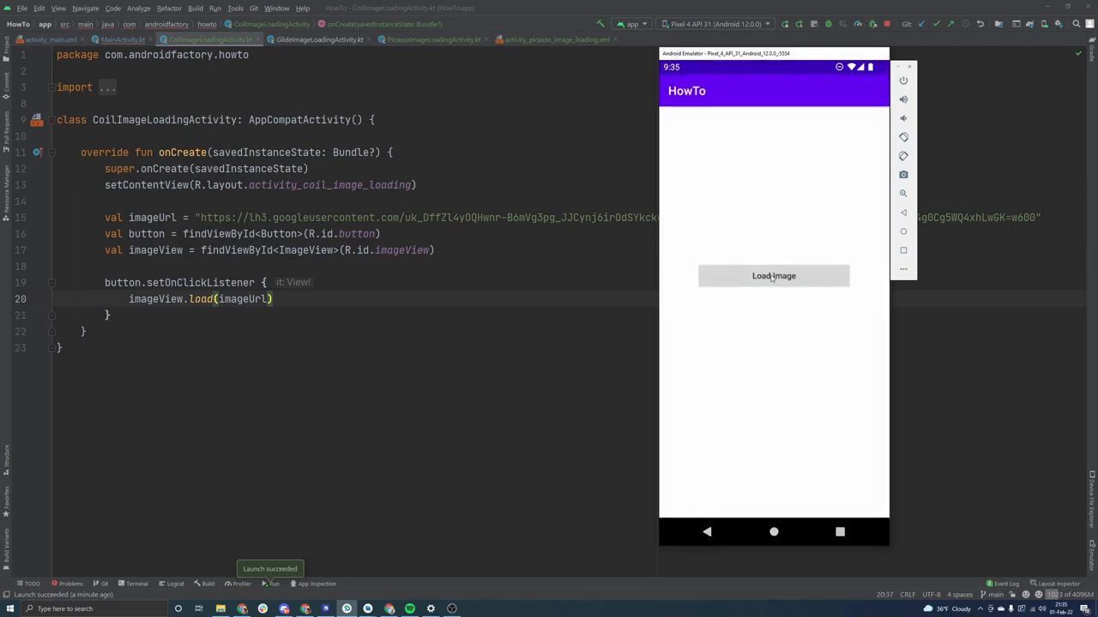
pyautogui.click(772, 274)
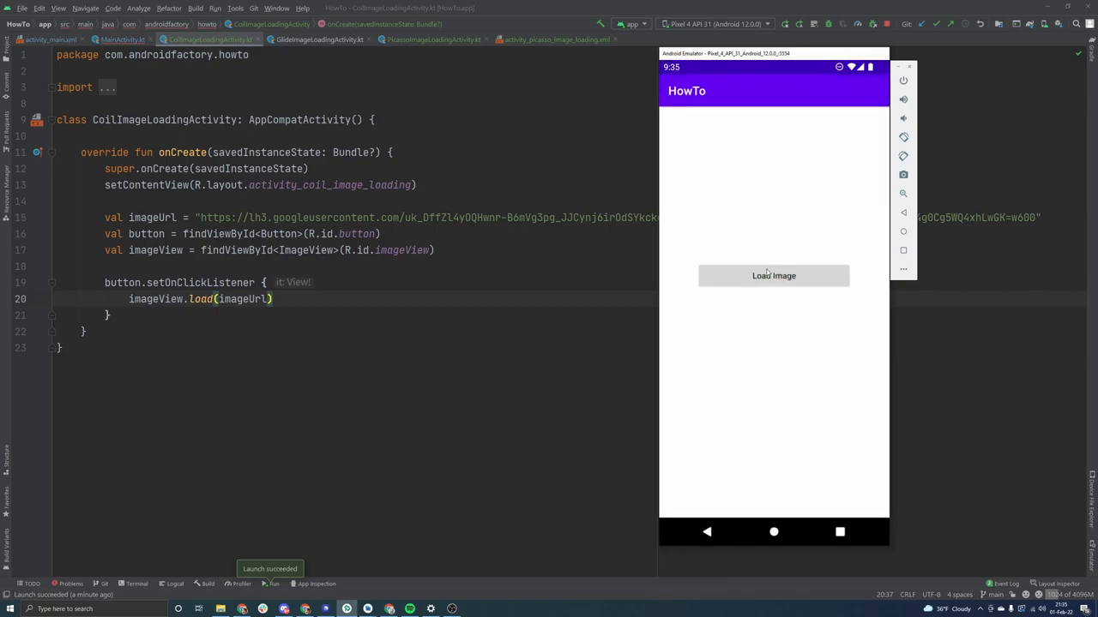
pyautogui.click(772, 274)
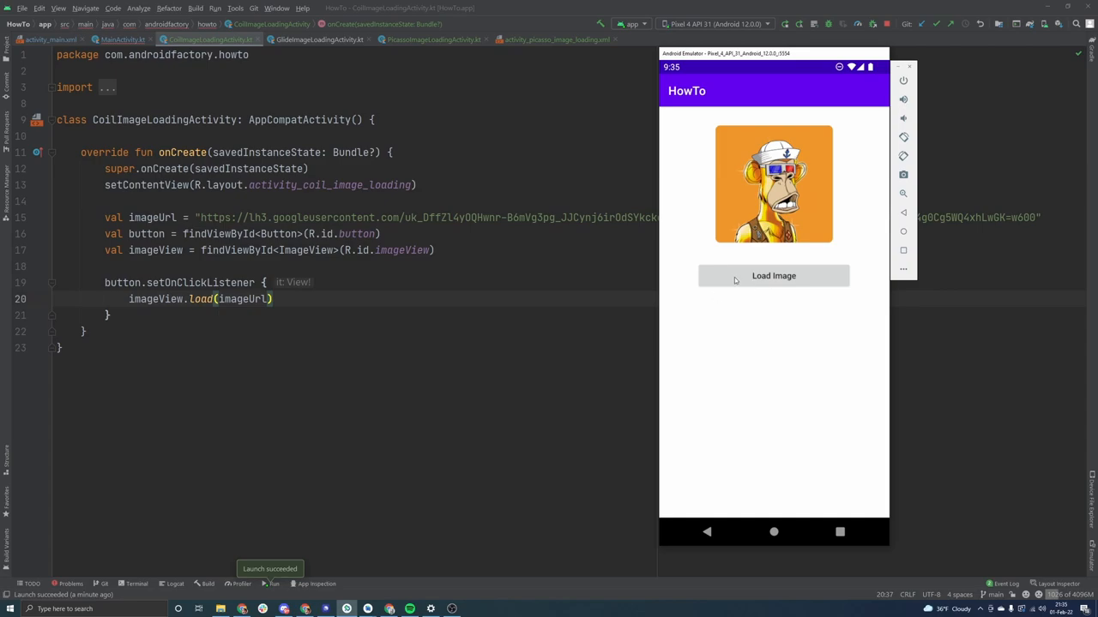
pyautogui.moveTo(706, 531)
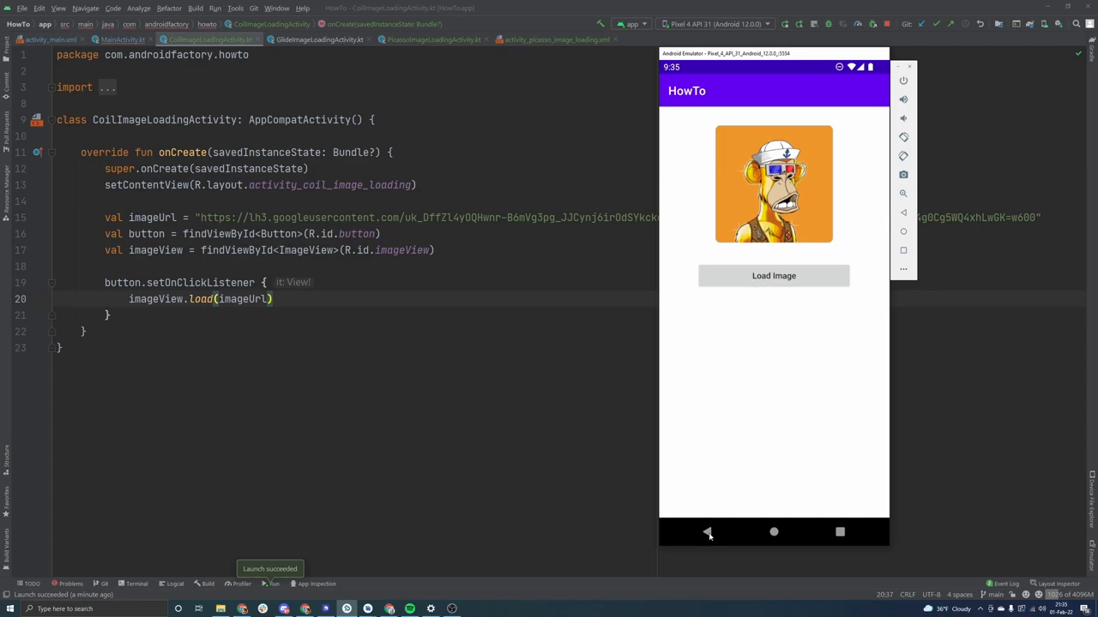
pyautogui.click(772, 275)
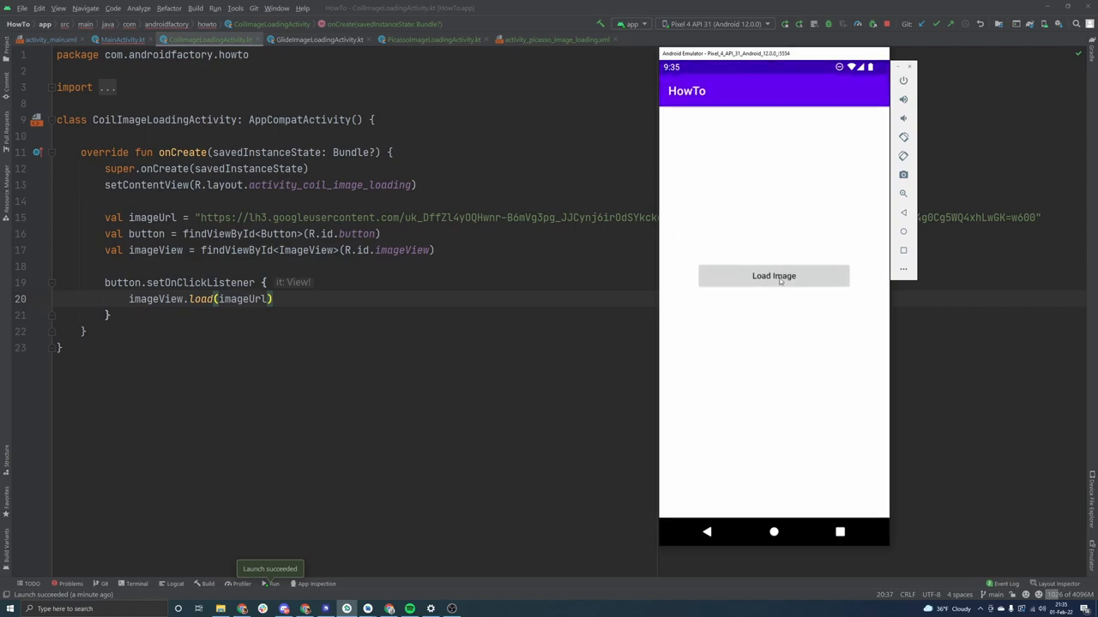
pyautogui.click(772, 274)
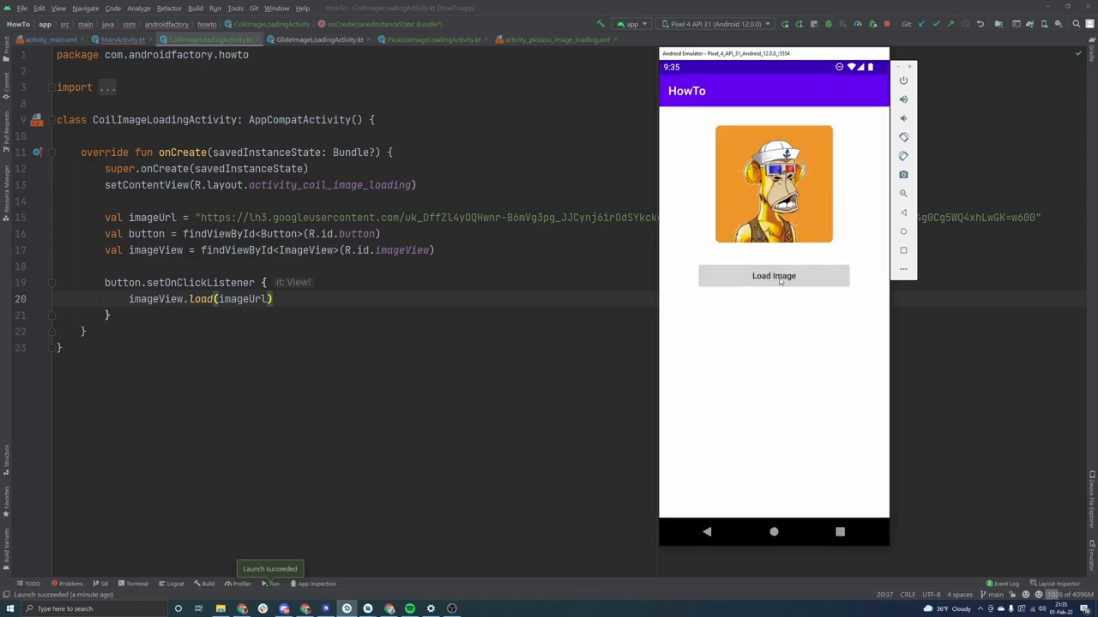
pyautogui.moveTo(765, 335)
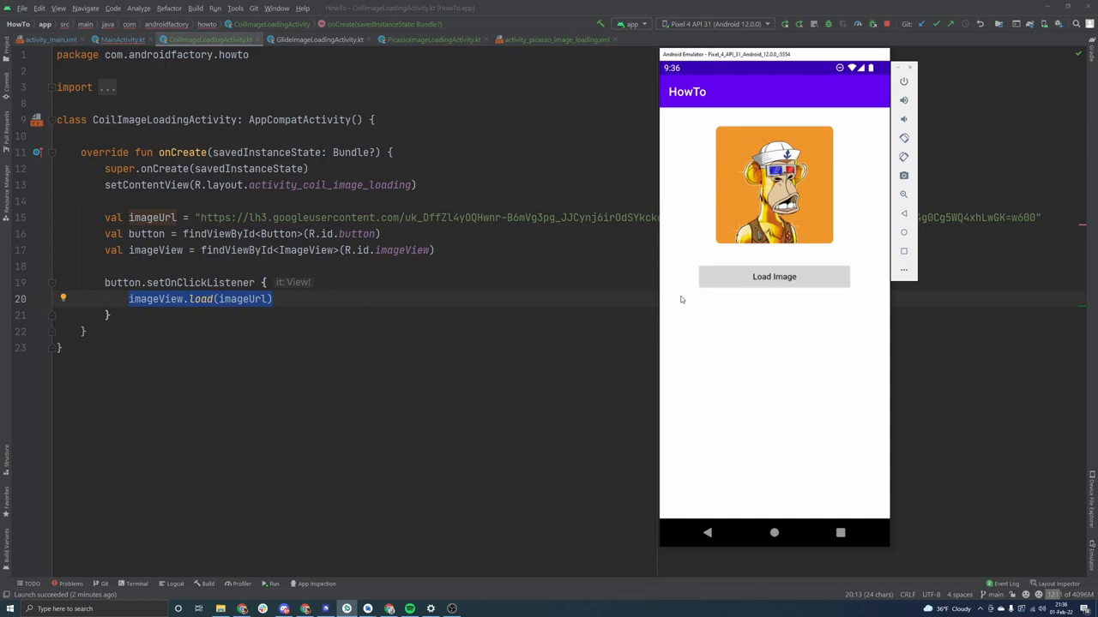
pyautogui.moveTo(710, 539)
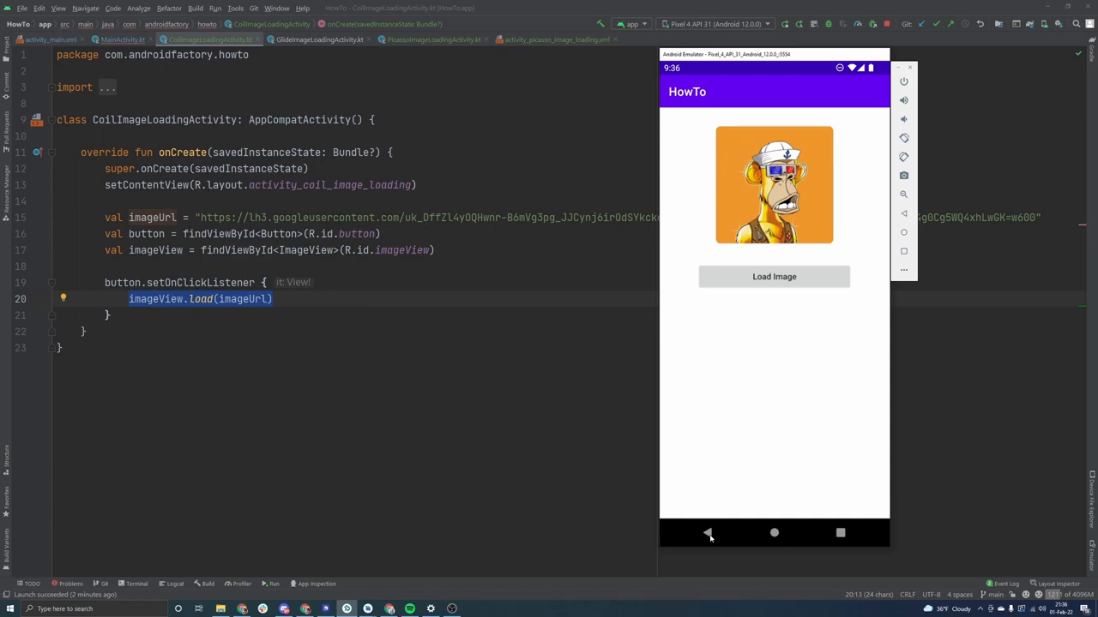
# Navigate back from the Coil screen to the HowTo app's four-activity main list.
pyautogui.click(707, 531)
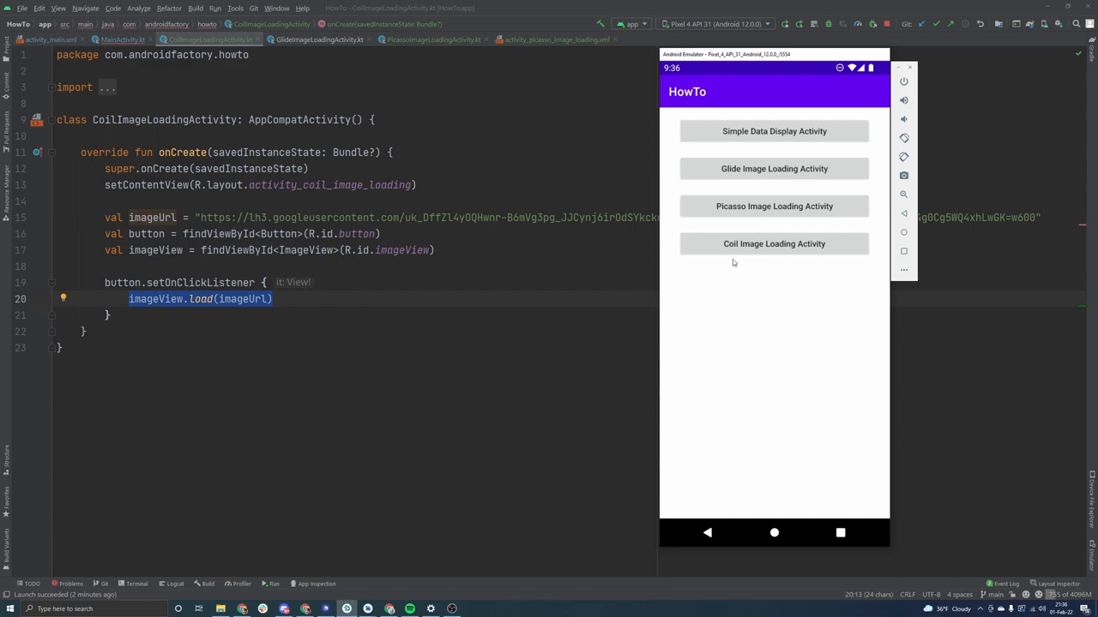
pyautogui.moveTo(775, 267)
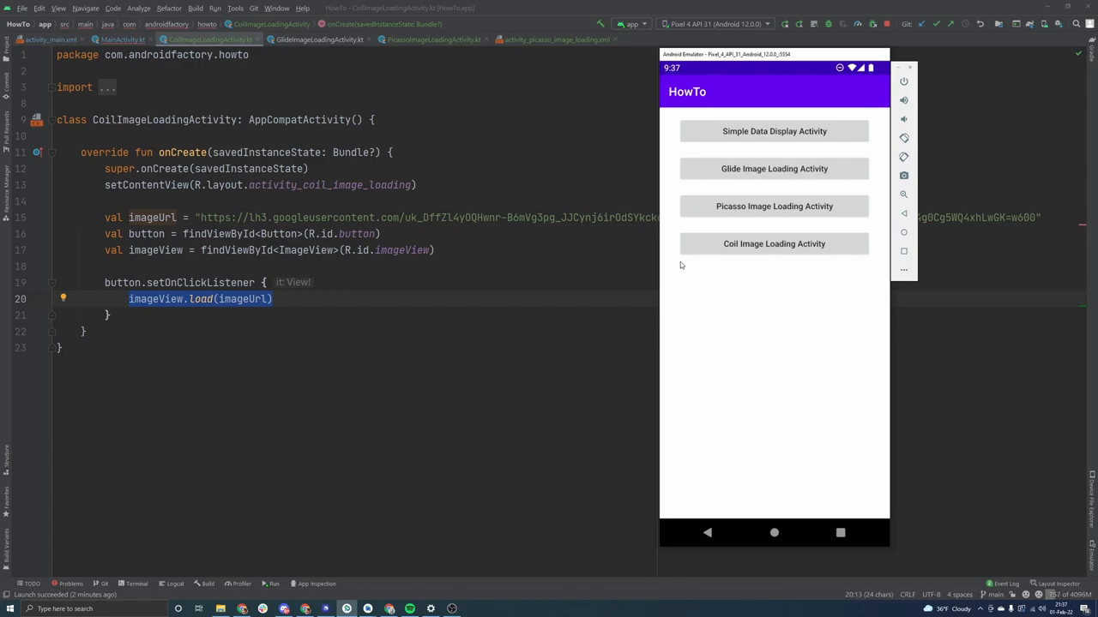
pyautogui.moveTo(679, 263)
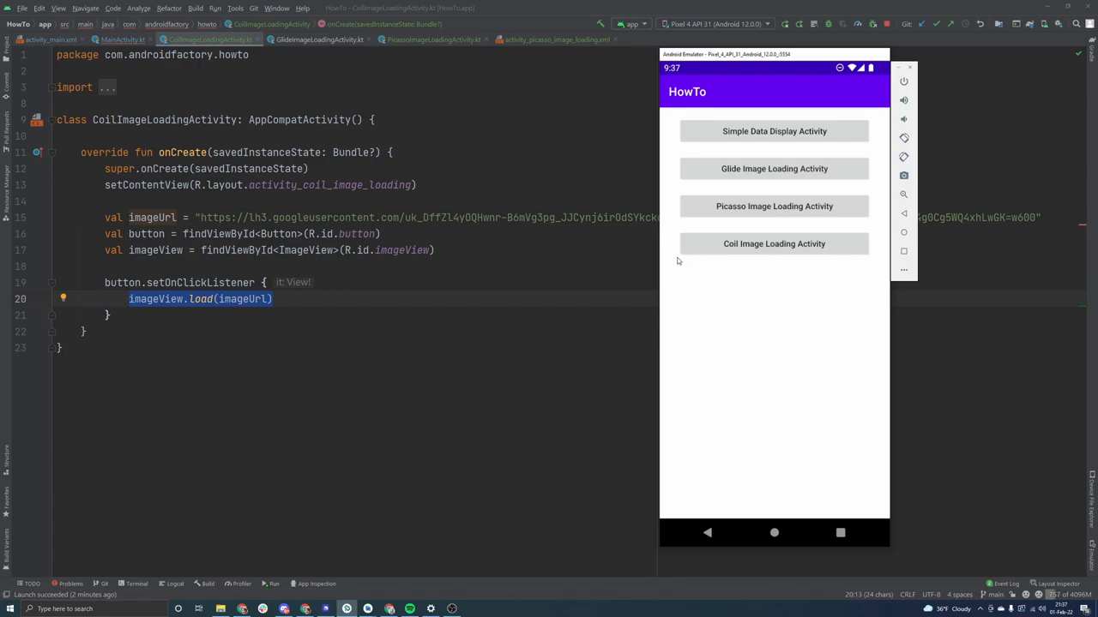
pyautogui.moveTo(679, 260)
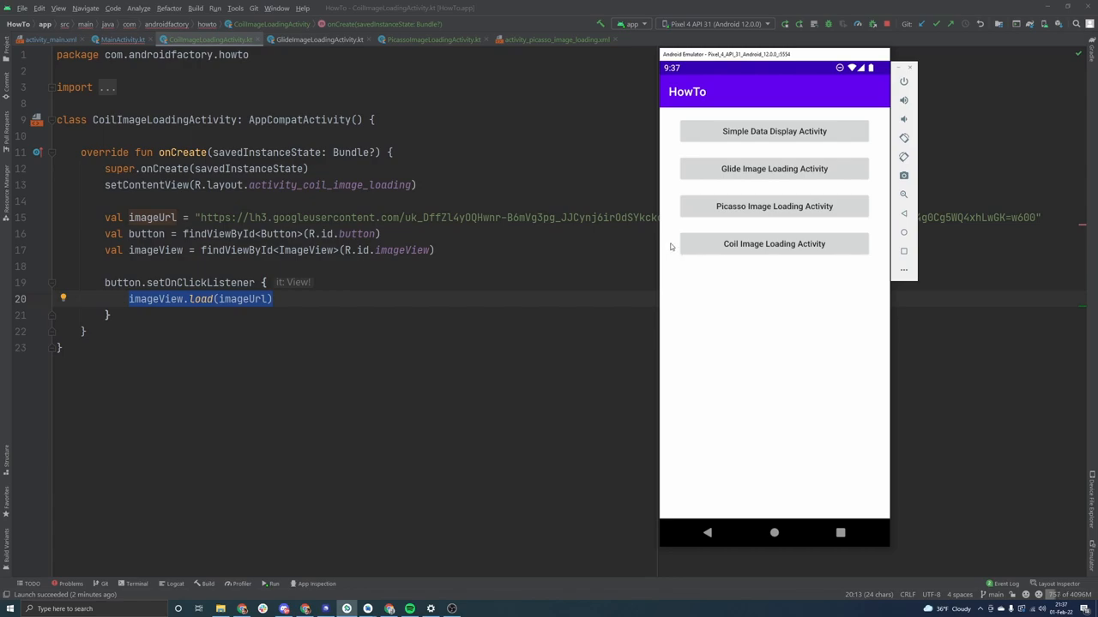
pyautogui.moveTo(844, 332)
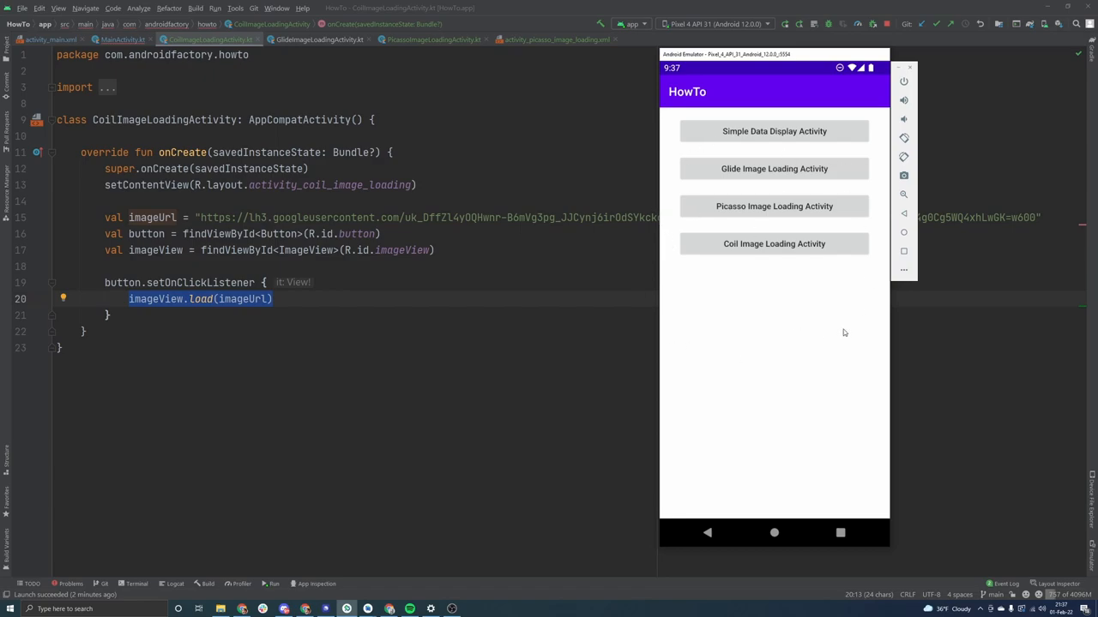